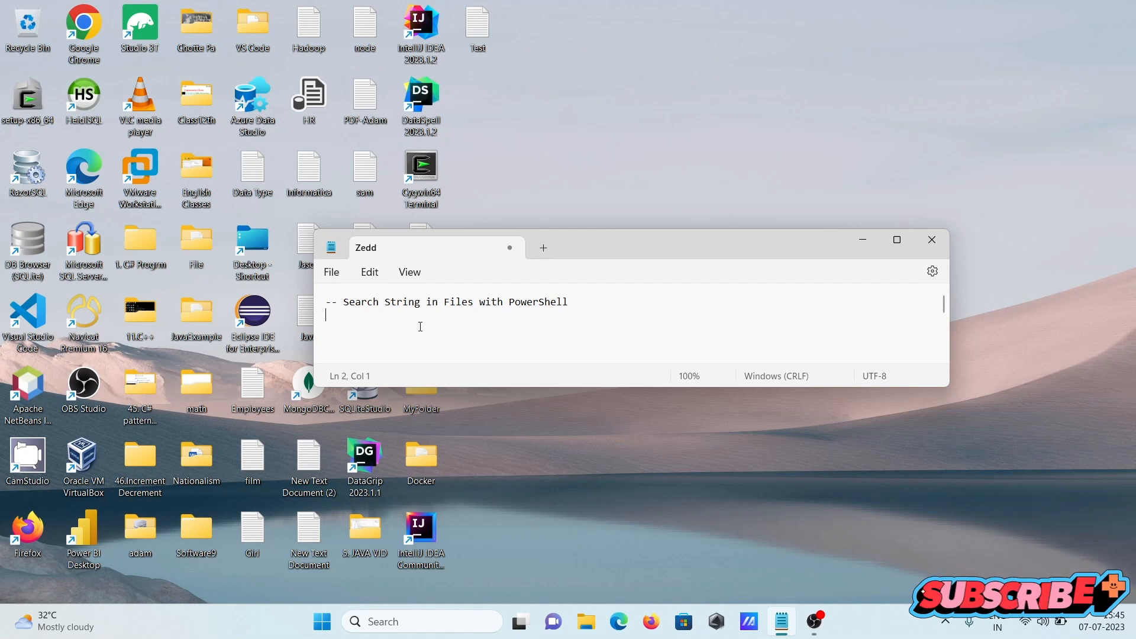
mouse_move(572, 310)
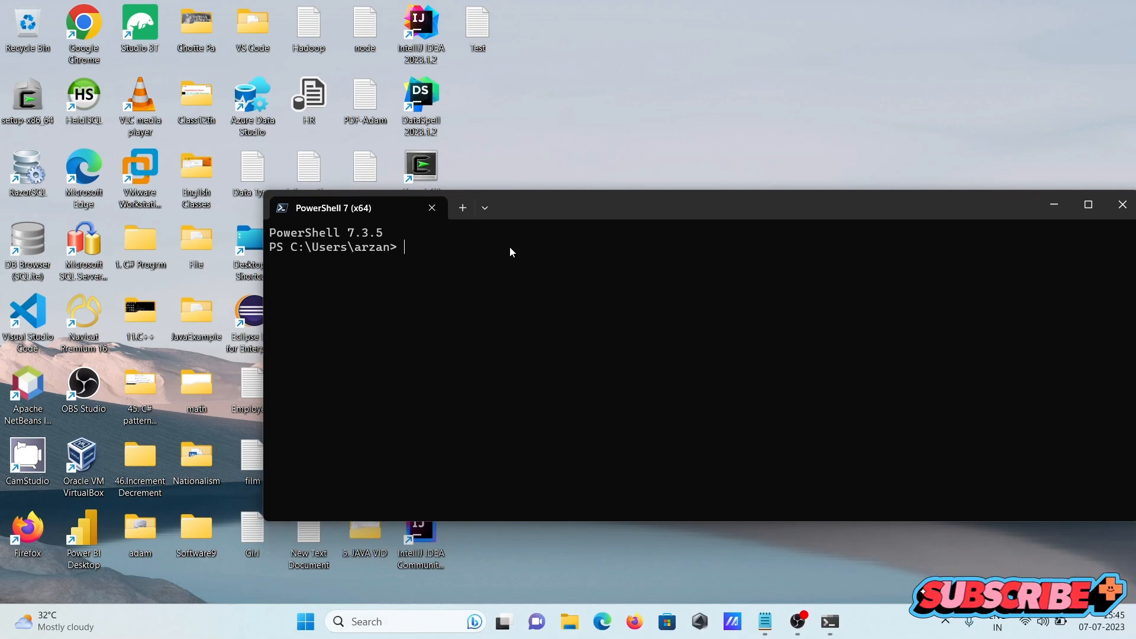
Type a Select-String search for "100" in Employees.json, with MyFolder opened behind the terminal.
text(Select-String -Pattern "100" C:\Users\arzan\Desktop\Employees.json)
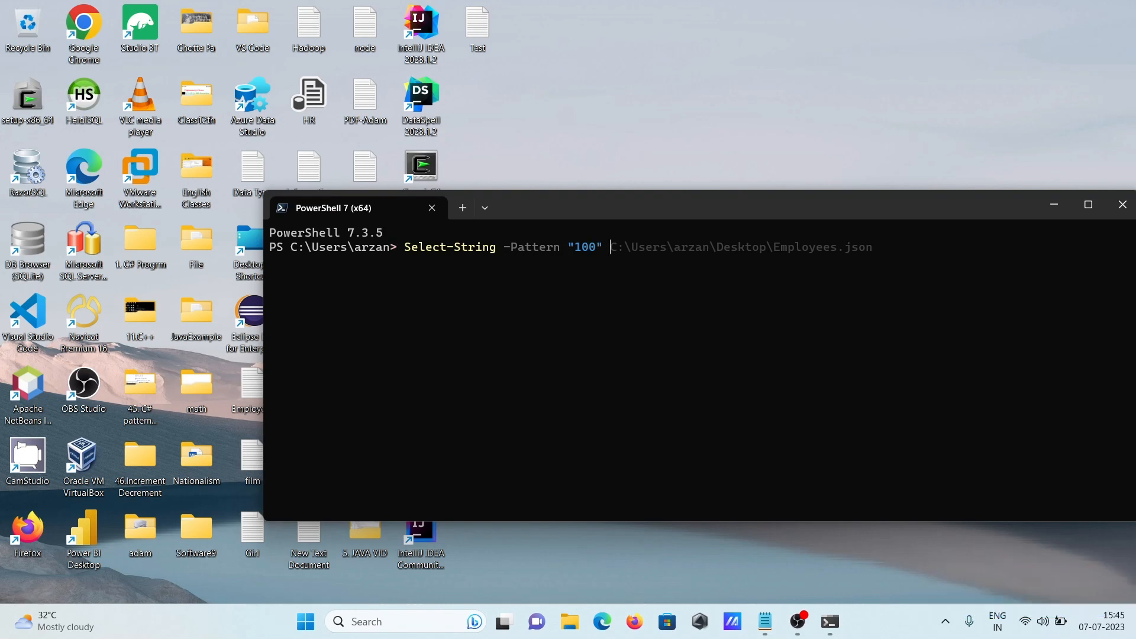
mouse_move(1054, 206)
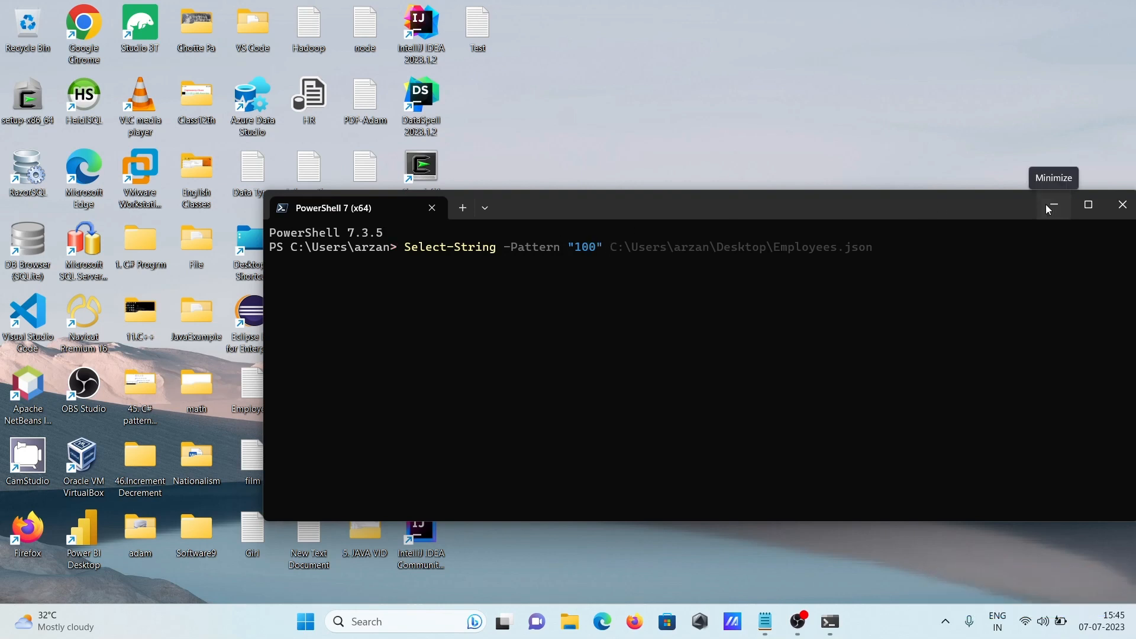
click(1053, 205)
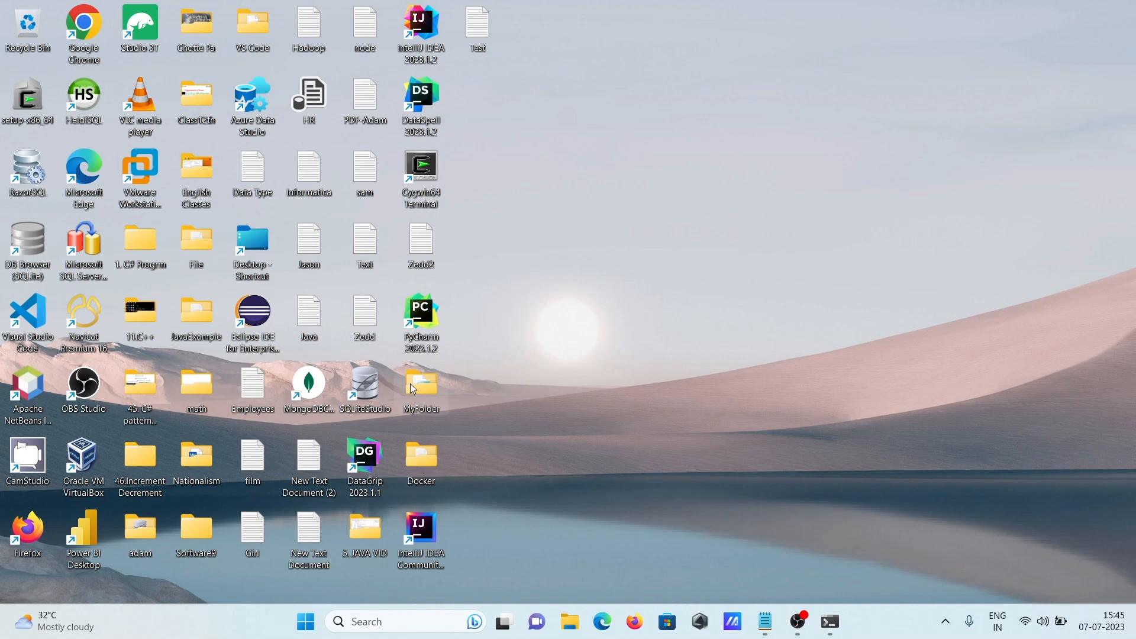
double_click(420, 386)
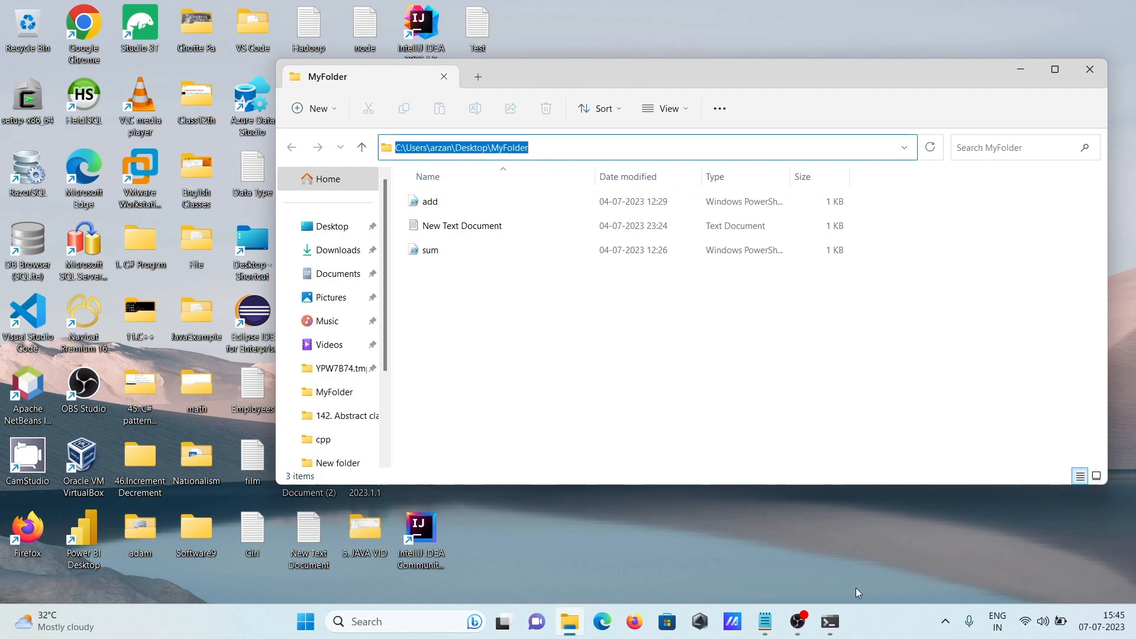
click(830, 621)
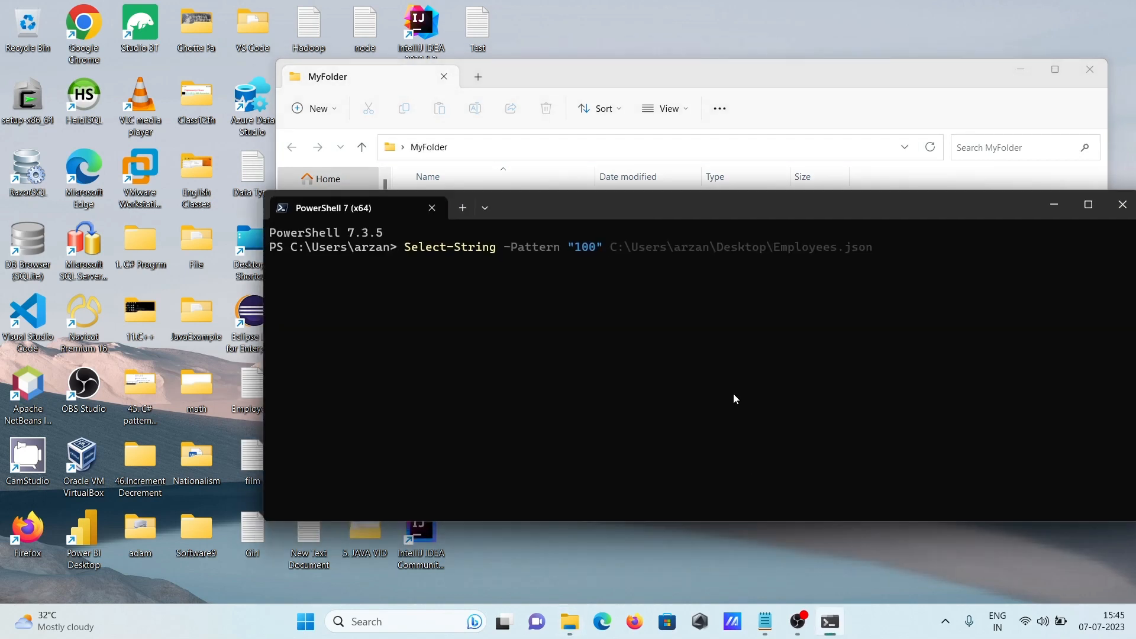
Complete the Employees.json path and run the search, returning line 2 with EMPLOYEE_ID 100.
text(MyFo)
text( C:\Users\arzan\Desktop\)
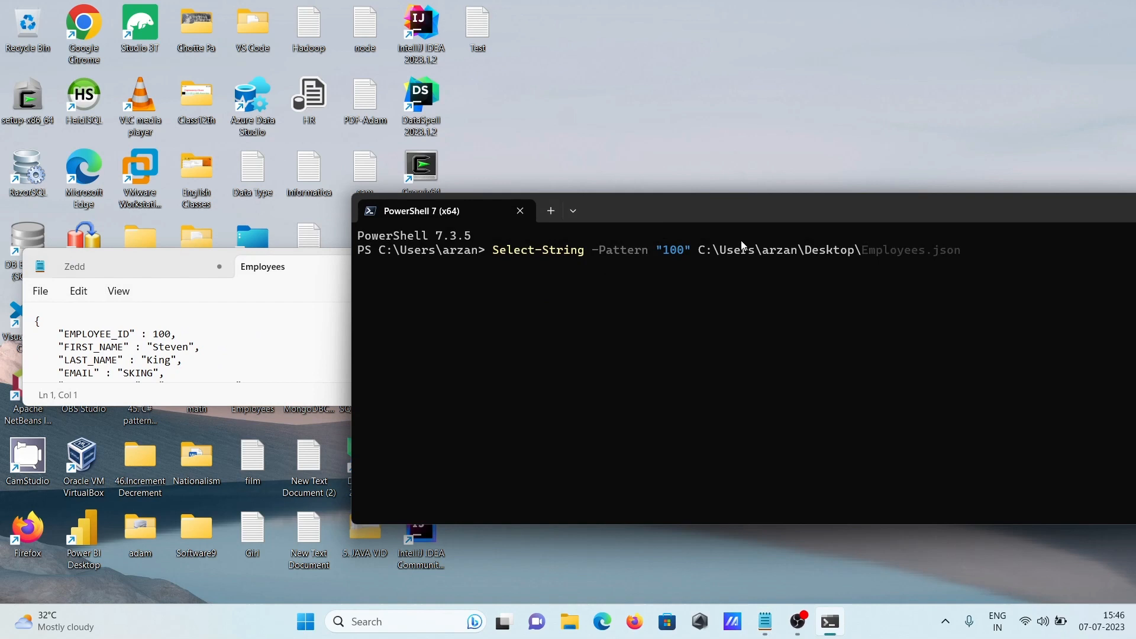
mouse_move(765, 284)
text(Employees.js)
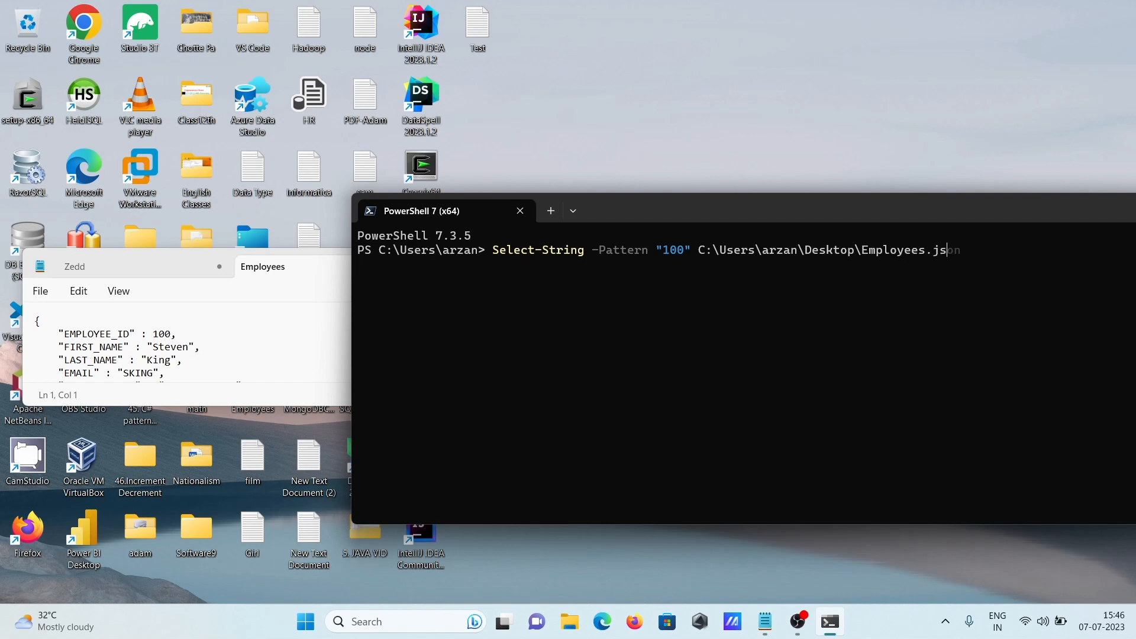
text(on)
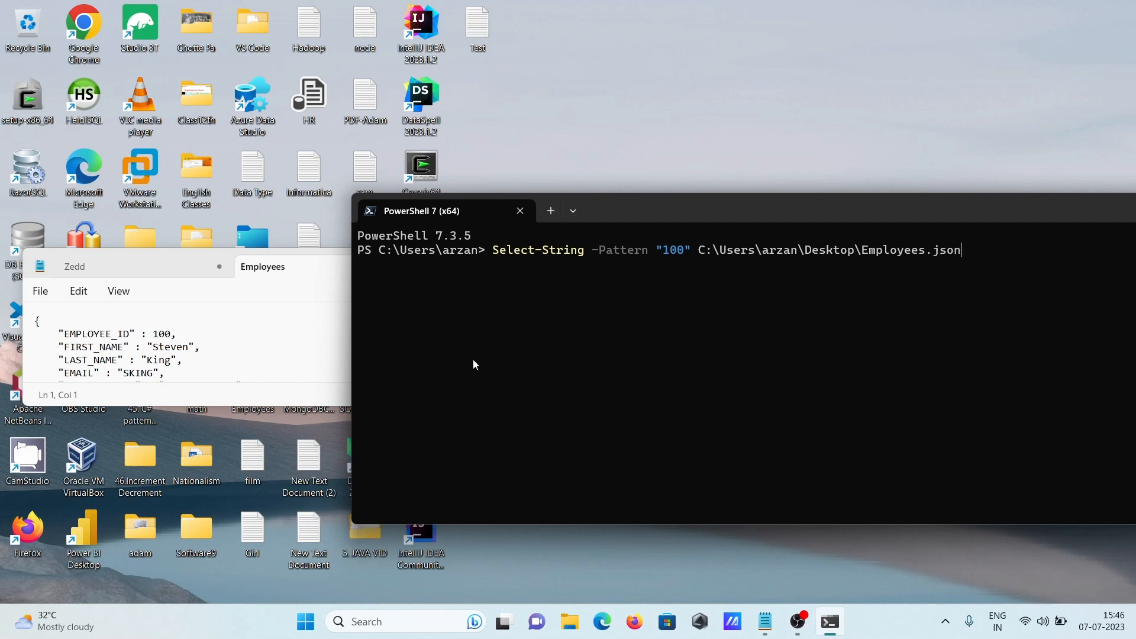
mouse_move(606, 351)
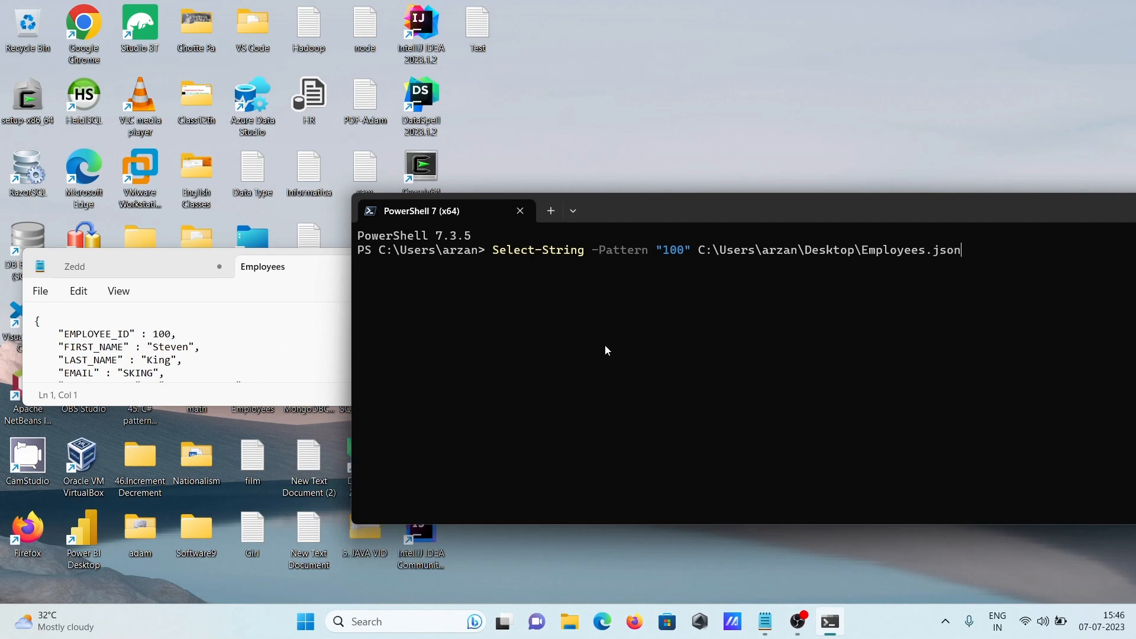
key(Return)
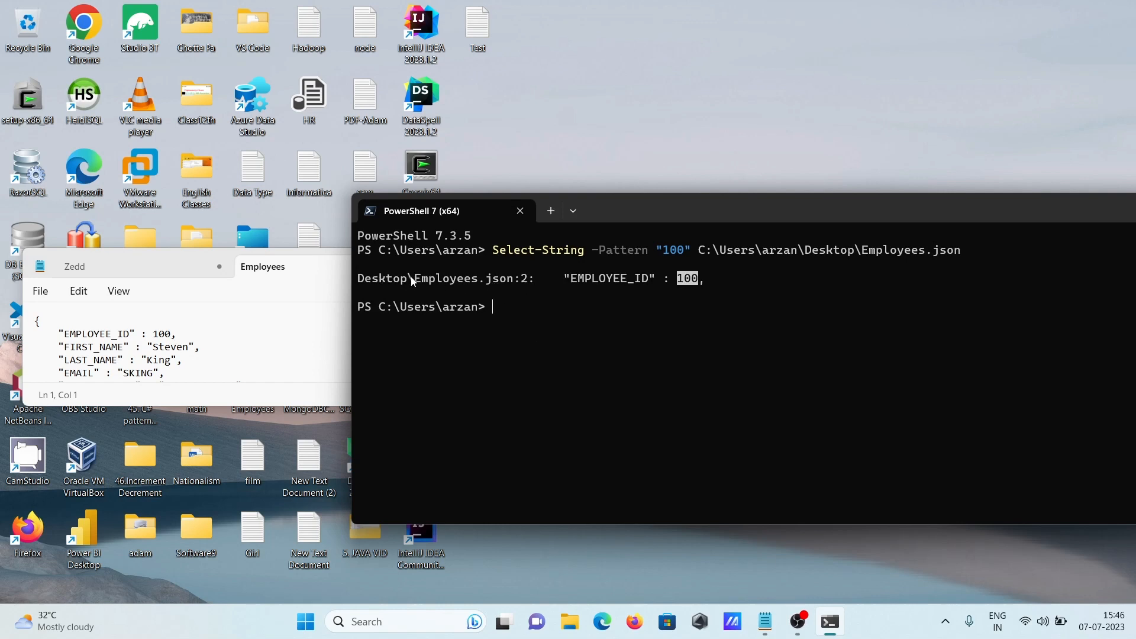
mouse_move(527, 288)
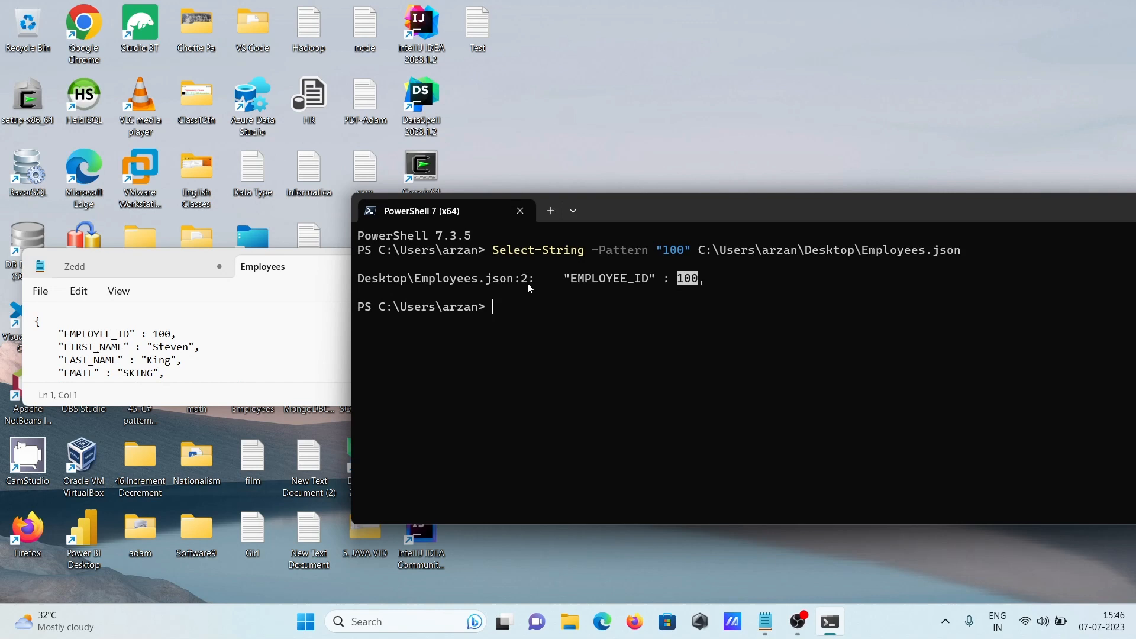
mouse_move(694, 290)
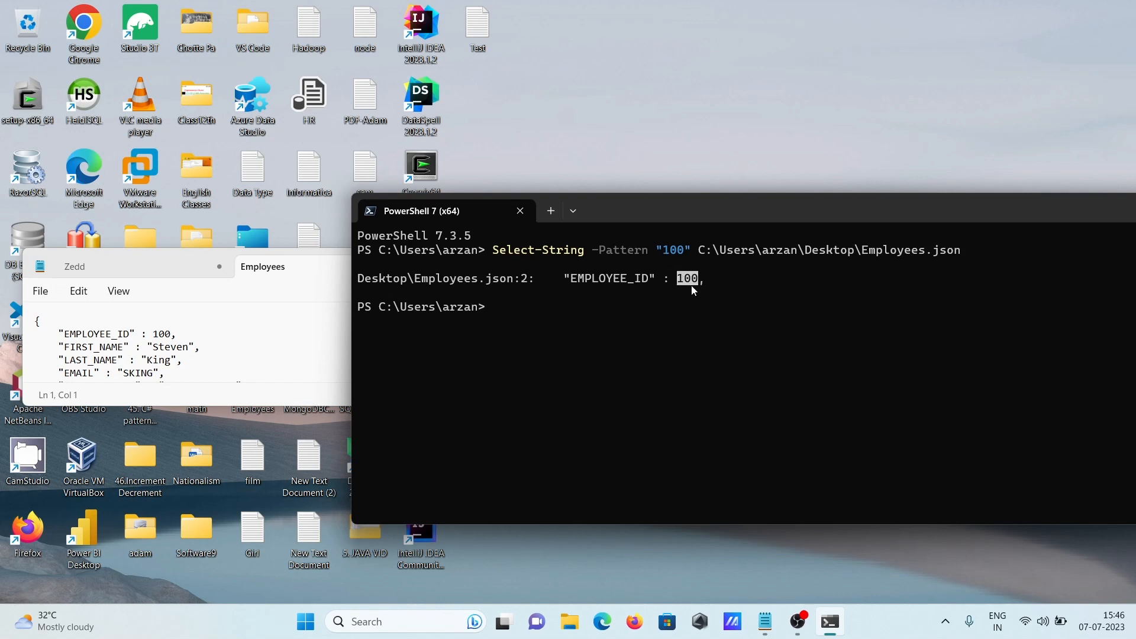
Rerun the Employees.json search with pattern "King", matching lines 4 and 5.
key(Up)
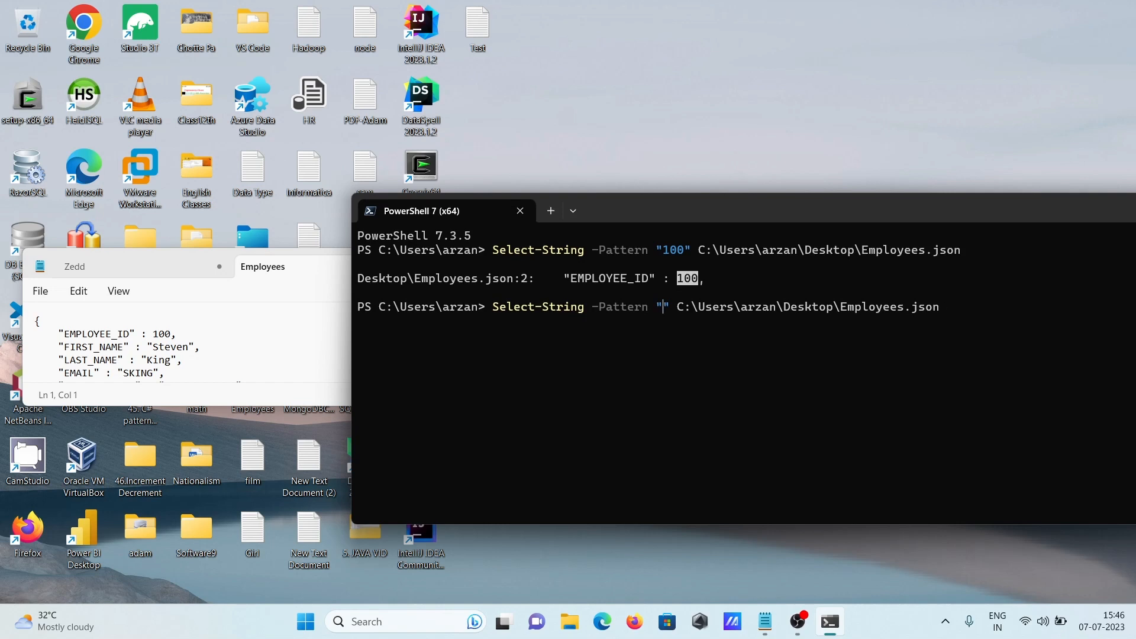
key(Return)
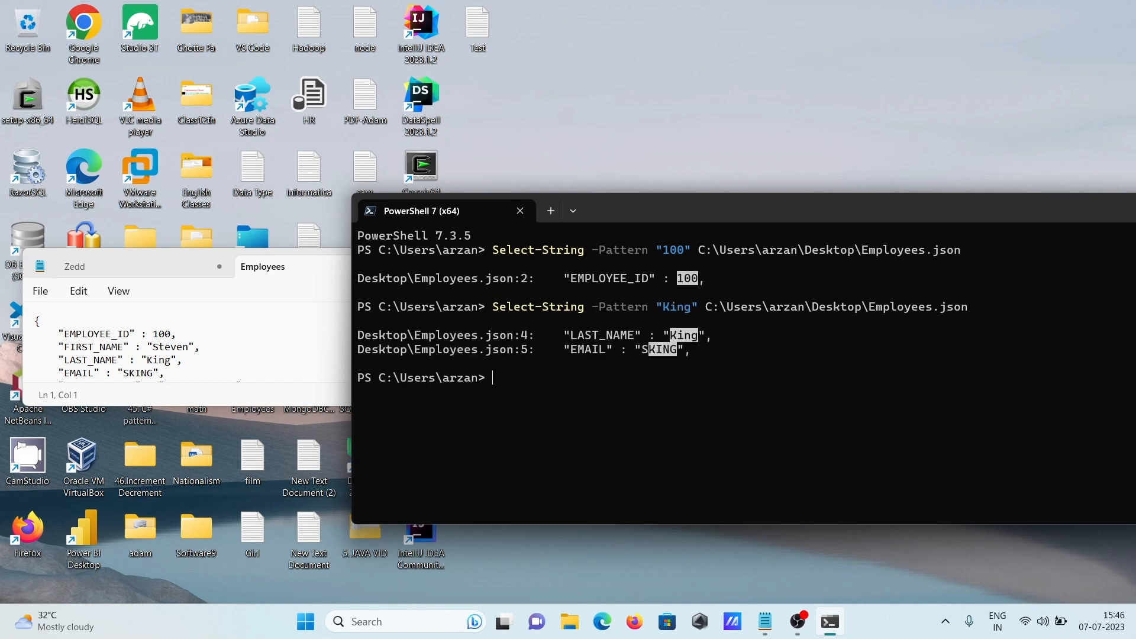
mouse_move(526, 344)
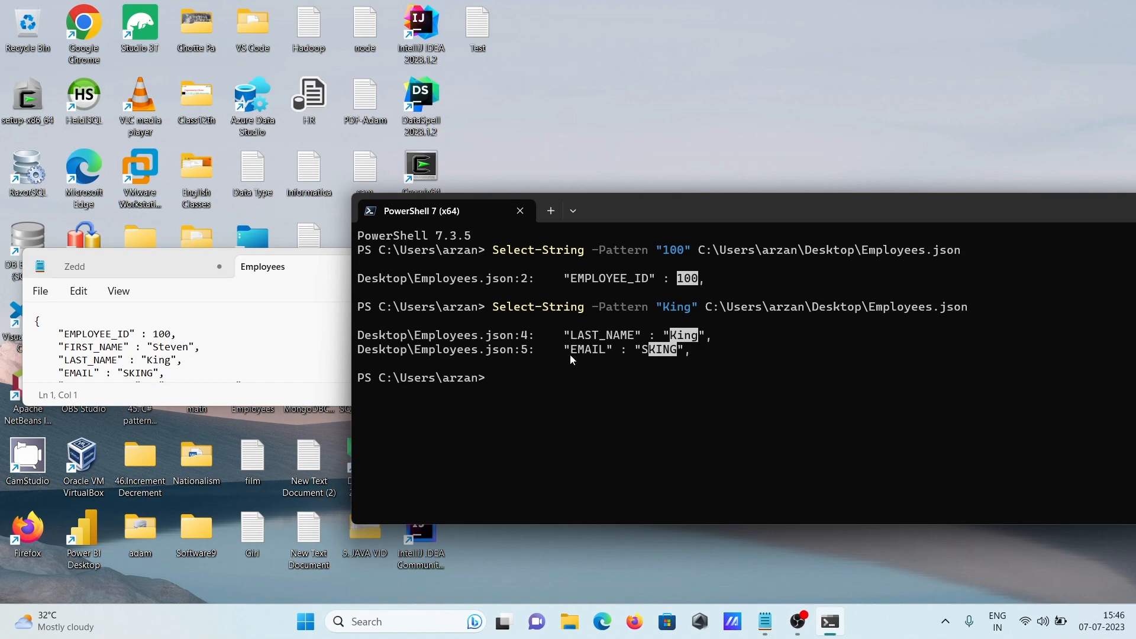
mouse_move(670, 349)
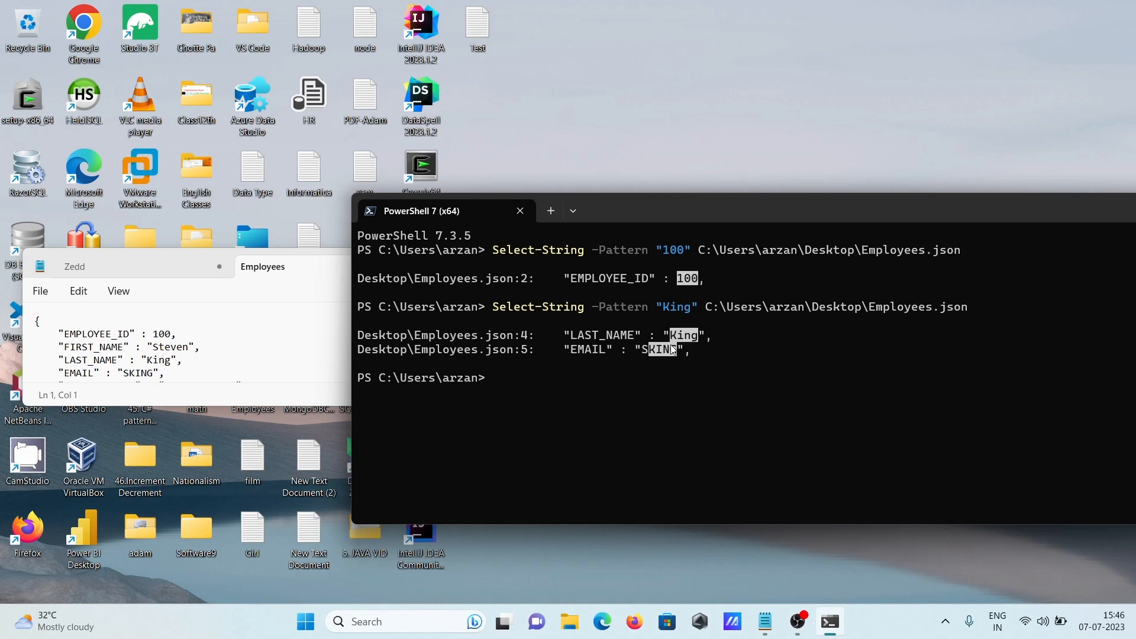
mouse_move(597, 374)
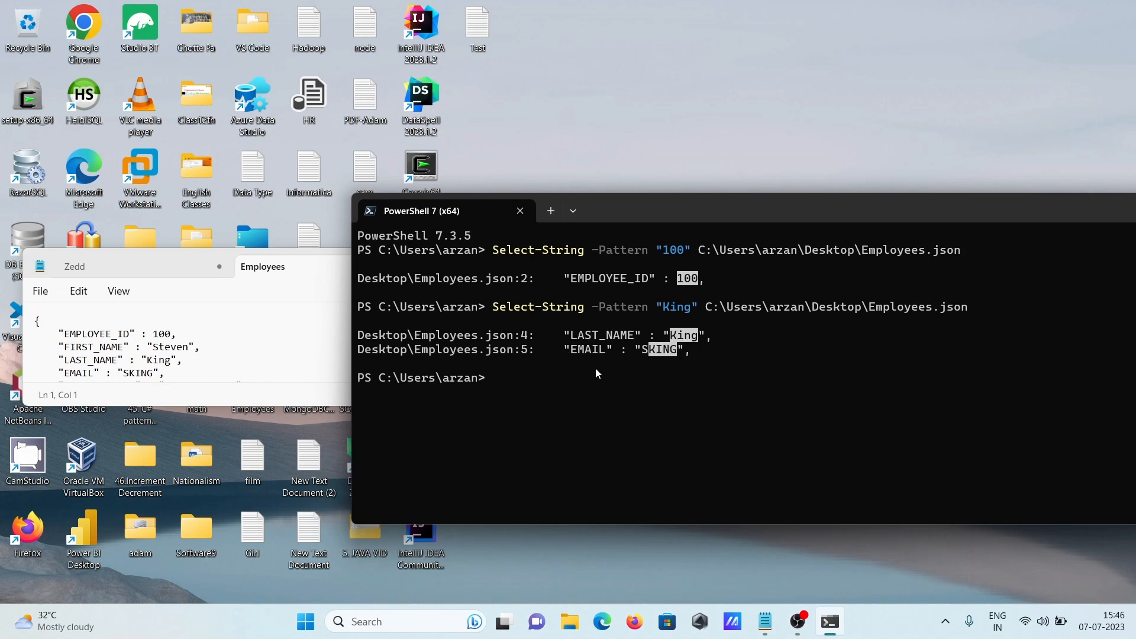
mouse_move(650, 339)
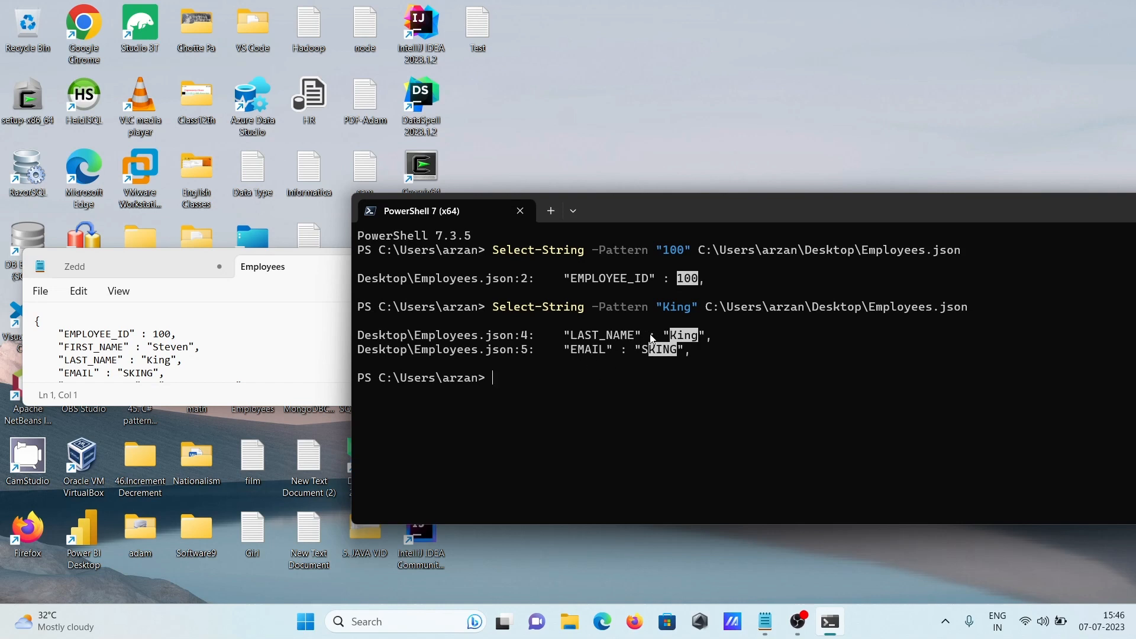
mouse_move(591, 357)
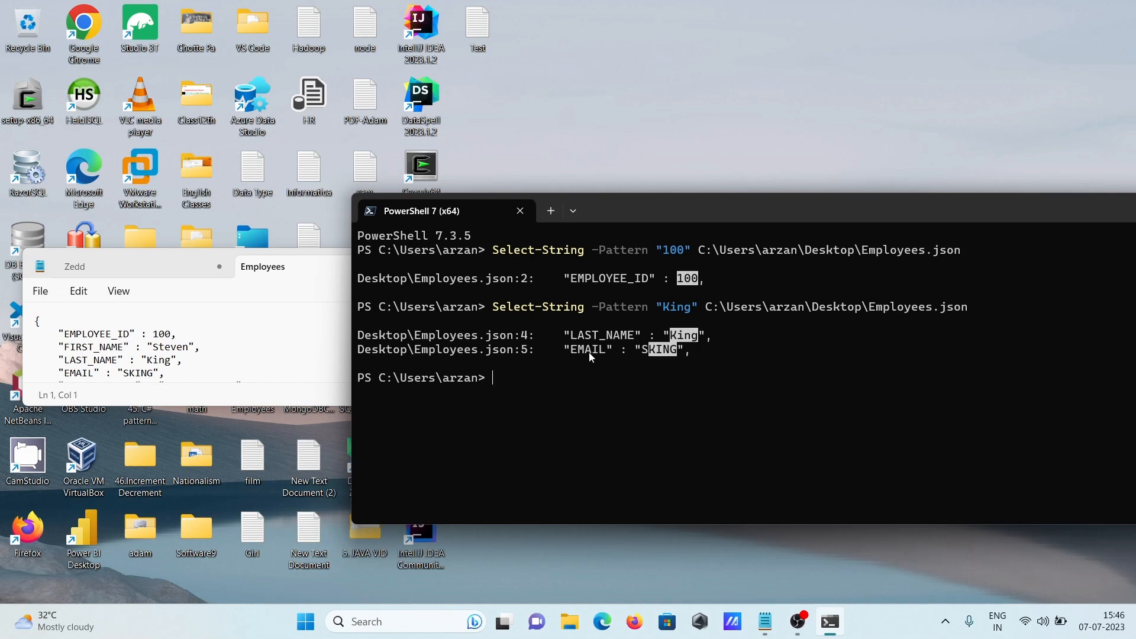
mouse_move(561, 315)
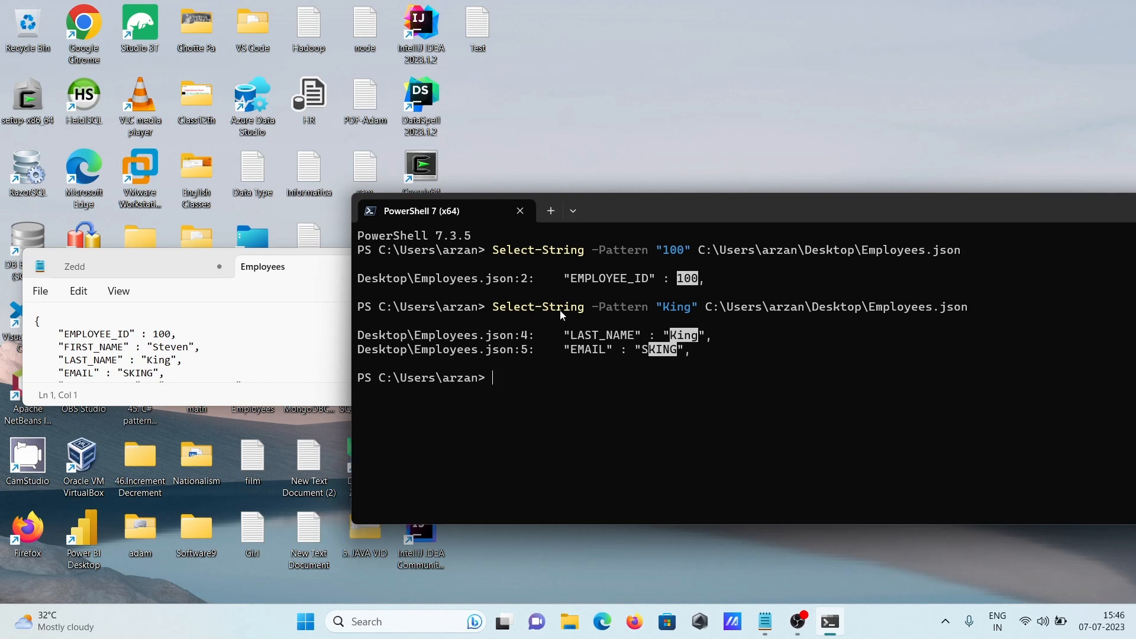
mouse_move(627, 339)
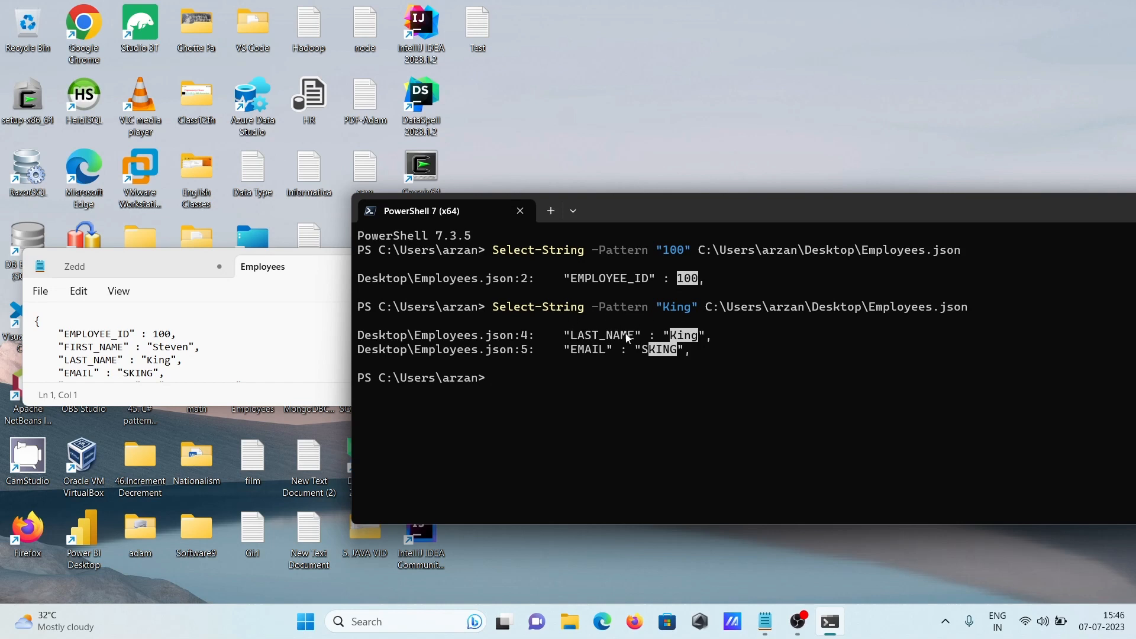
mouse_move(520, 374)
text(Get)
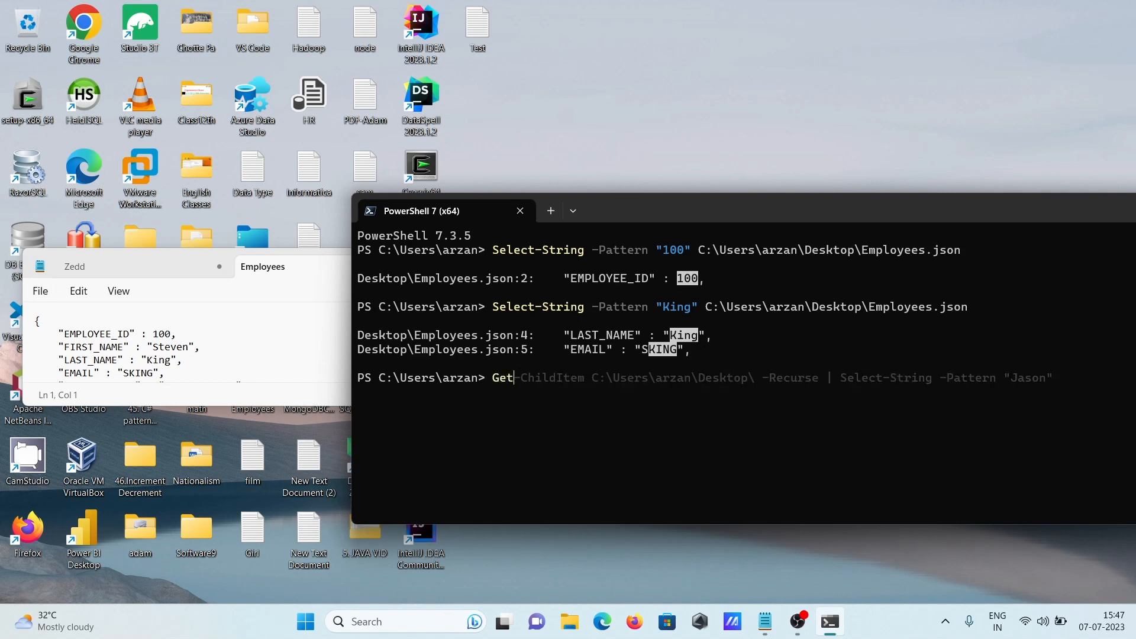
Type a Get-ChildItem command on C:\Users\arzan\Desktop\ and minimize the Employees notes window.
text(-C)
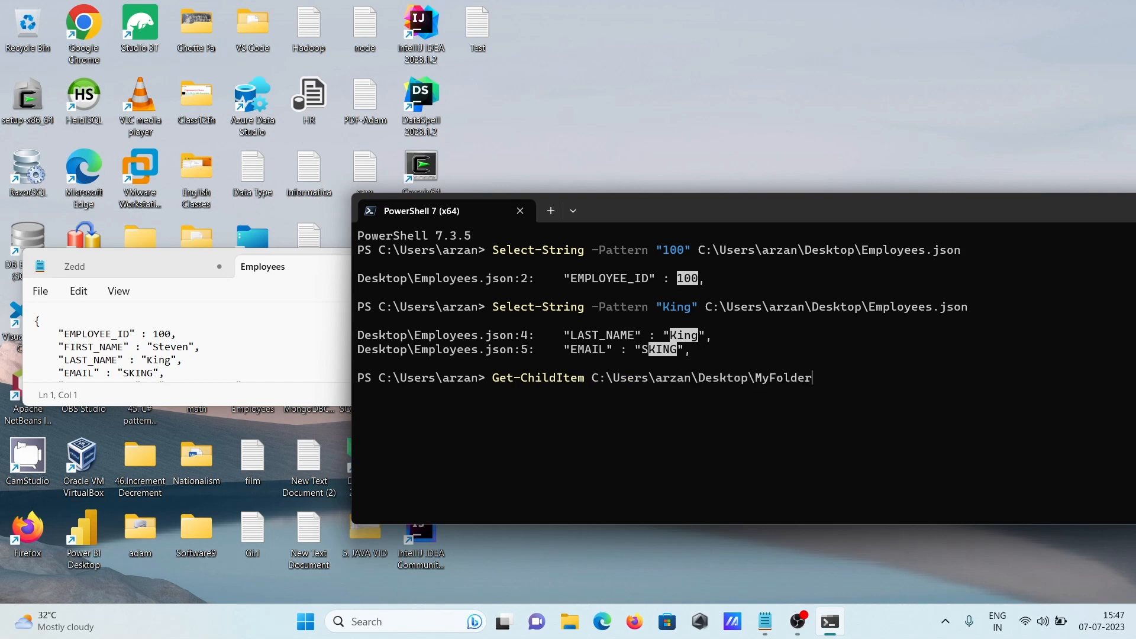
text(\ -Recurse | Select-String -Pattern "Jason")
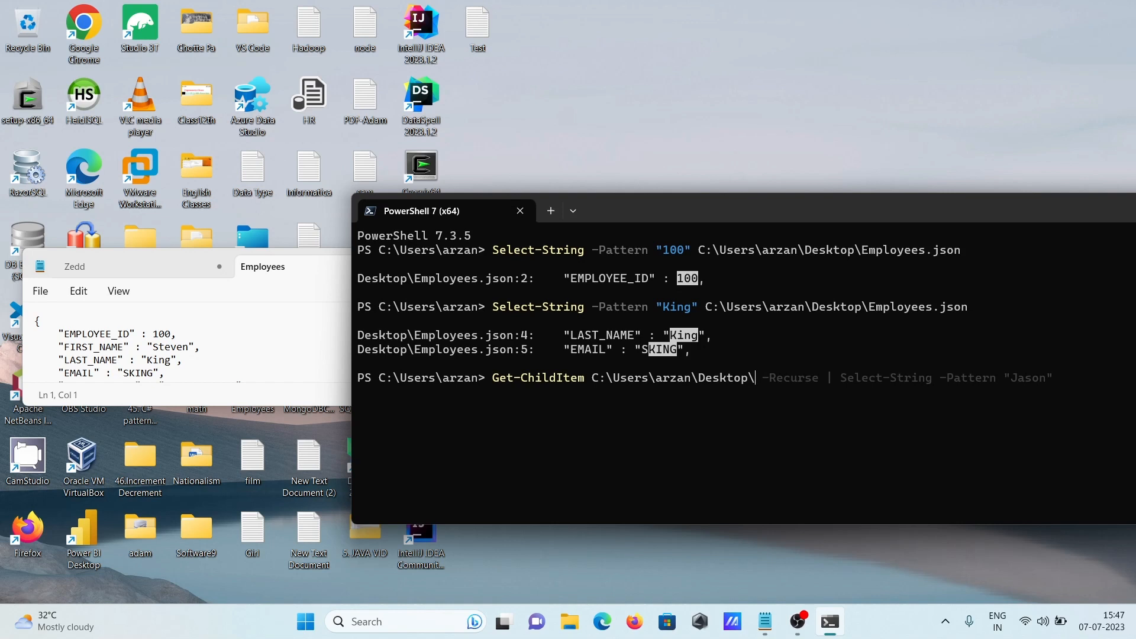
click(248, 348)
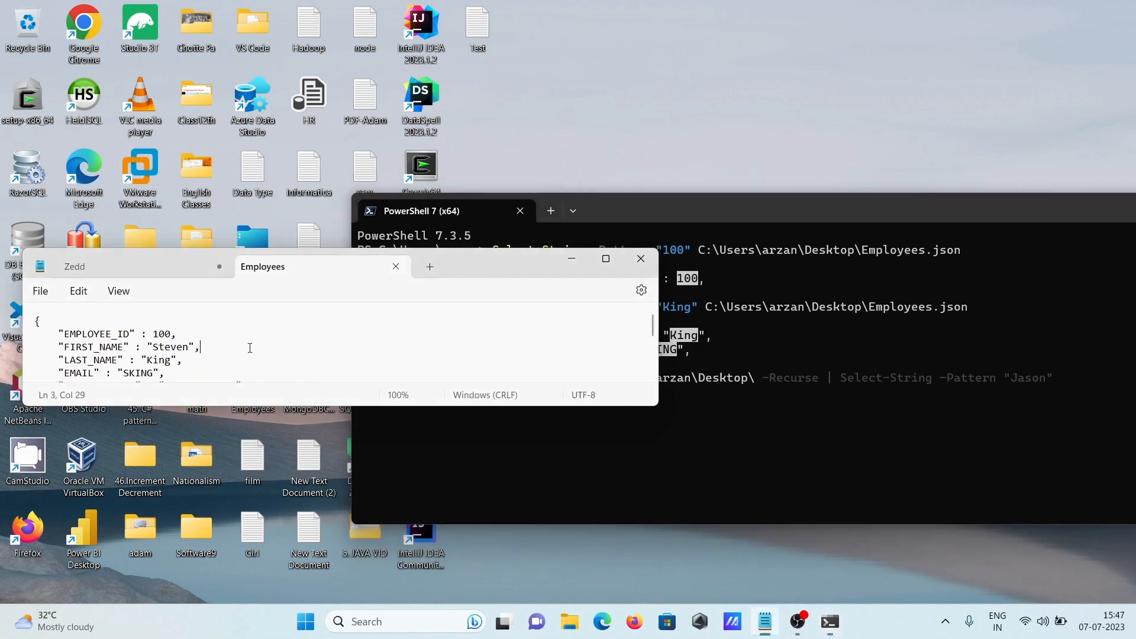
click(395, 266)
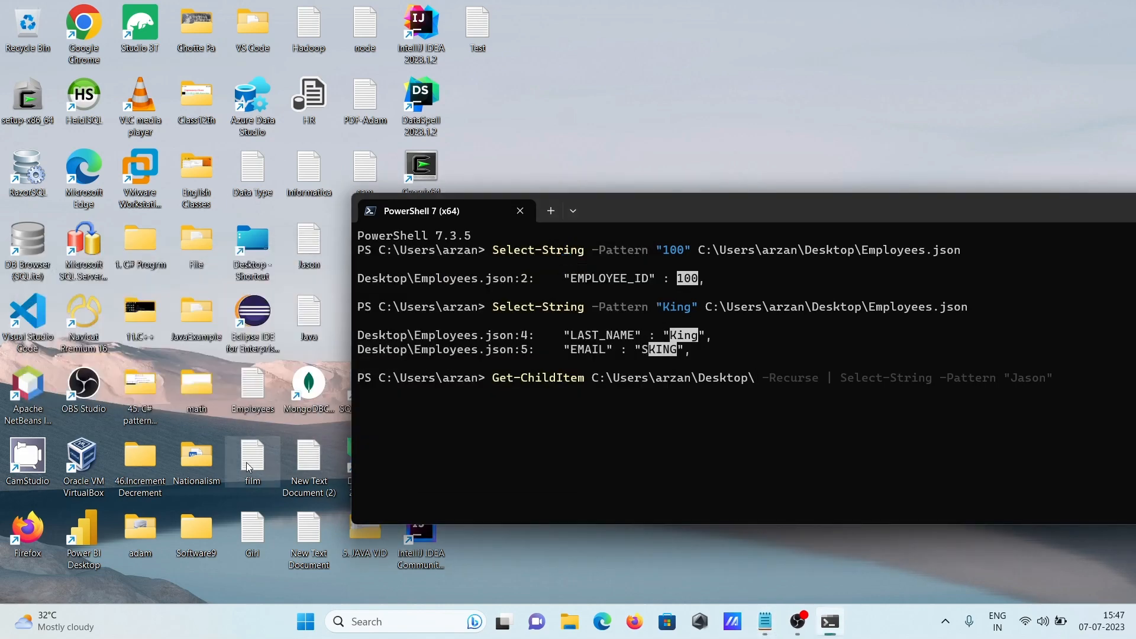
Open film.json from the desktop in Notepad.
double_click(252, 458)
text(film.json | Select-String -Pattern)
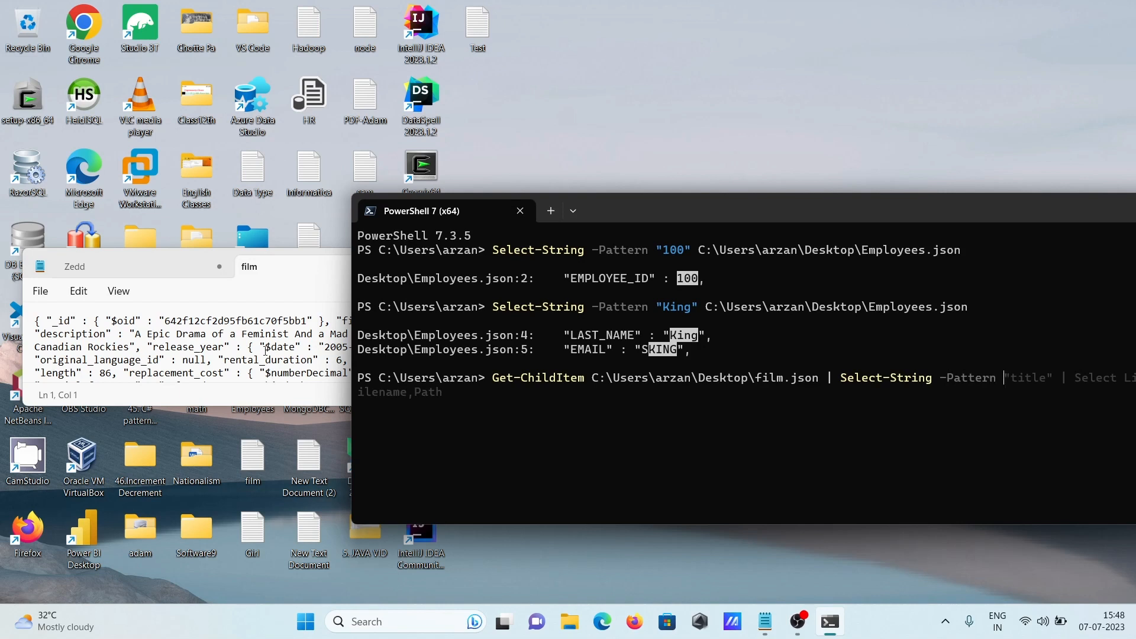
mouse_move(560, 390)
text( "title" | Select LineNumber,File)
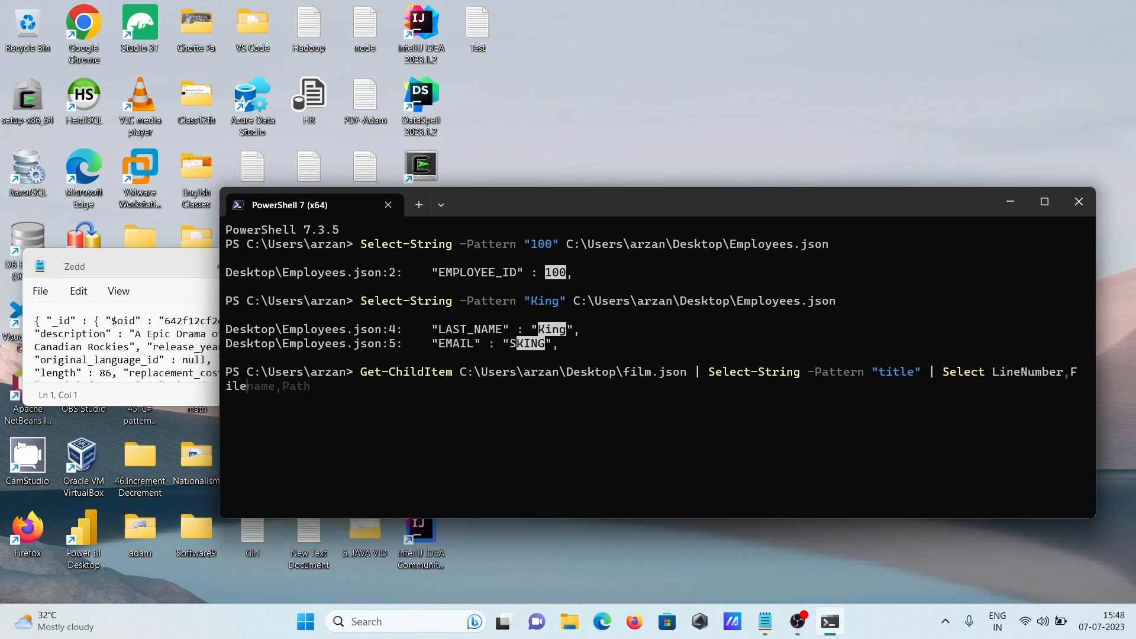
Run the film.json "title" search listing line numbers, file names and paths.
text(name,Path)
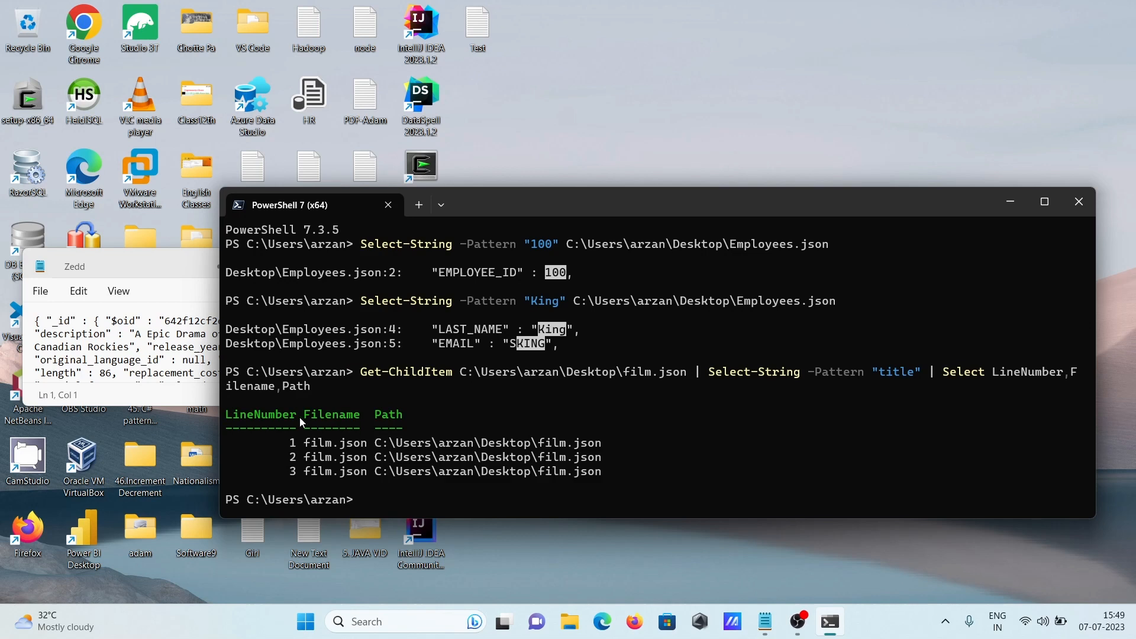
mouse_move(404, 417)
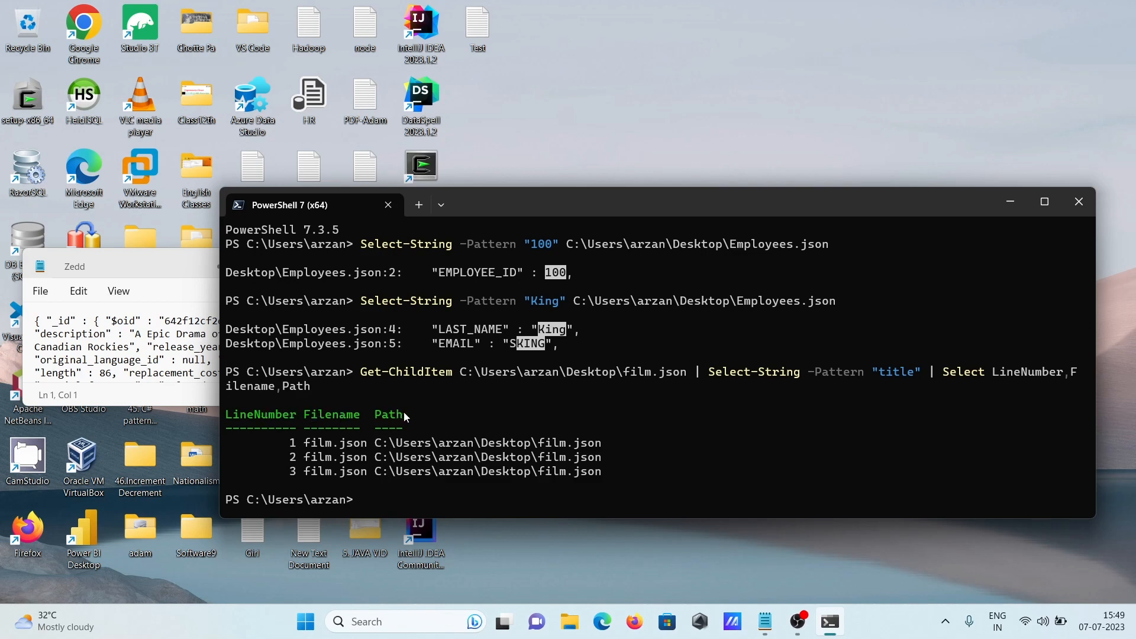
mouse_move(302, 444)
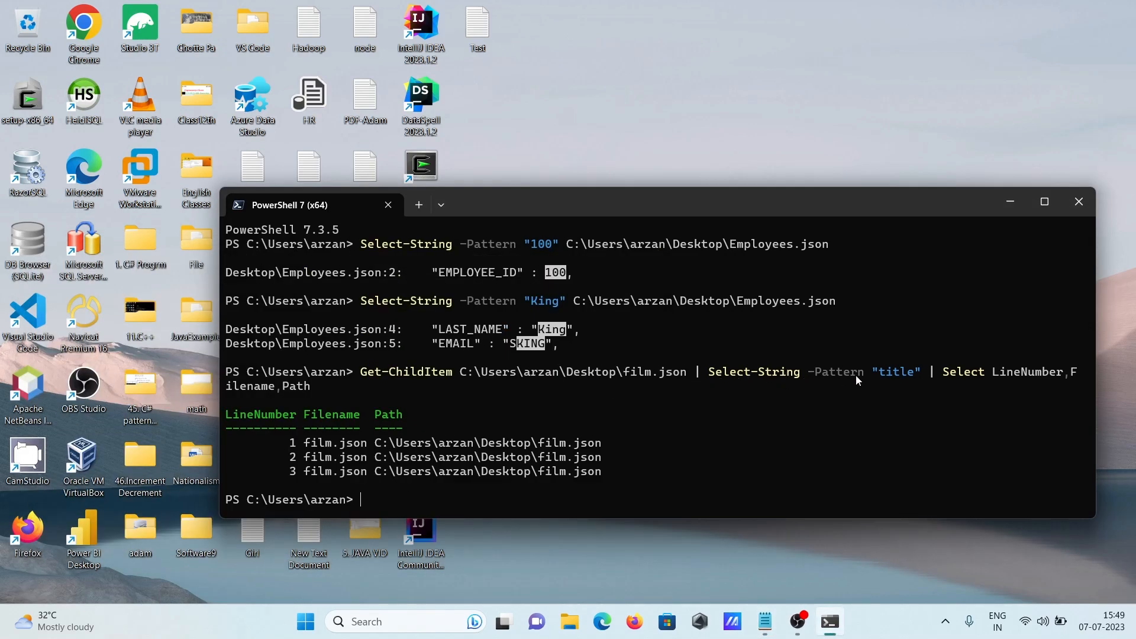
mouse_move(892, 380)
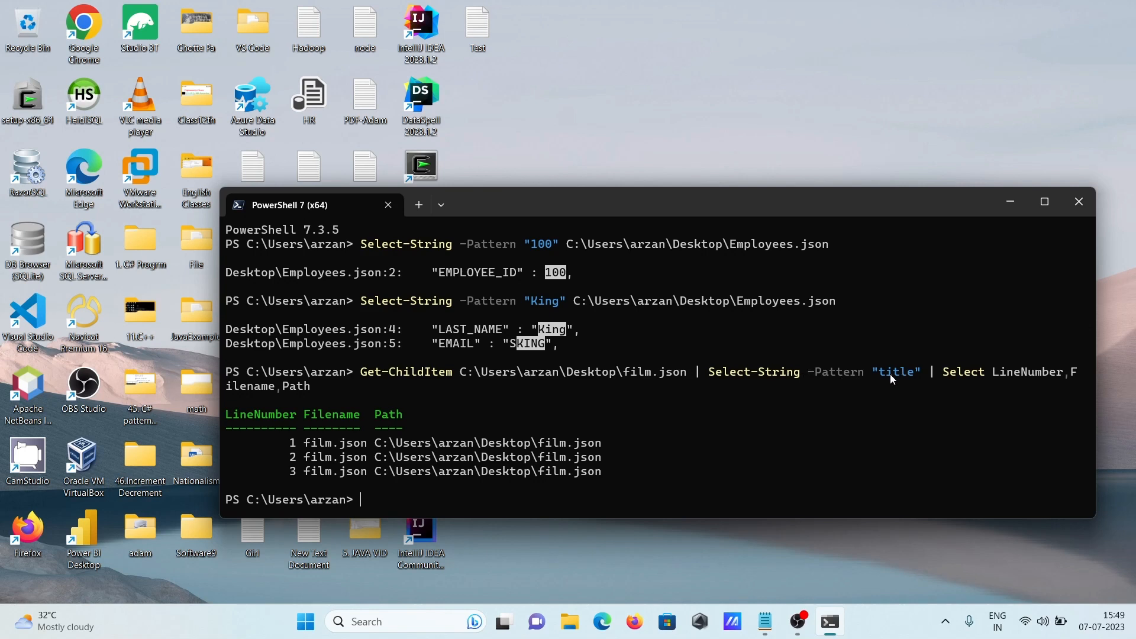
mouse_move(964, 380)
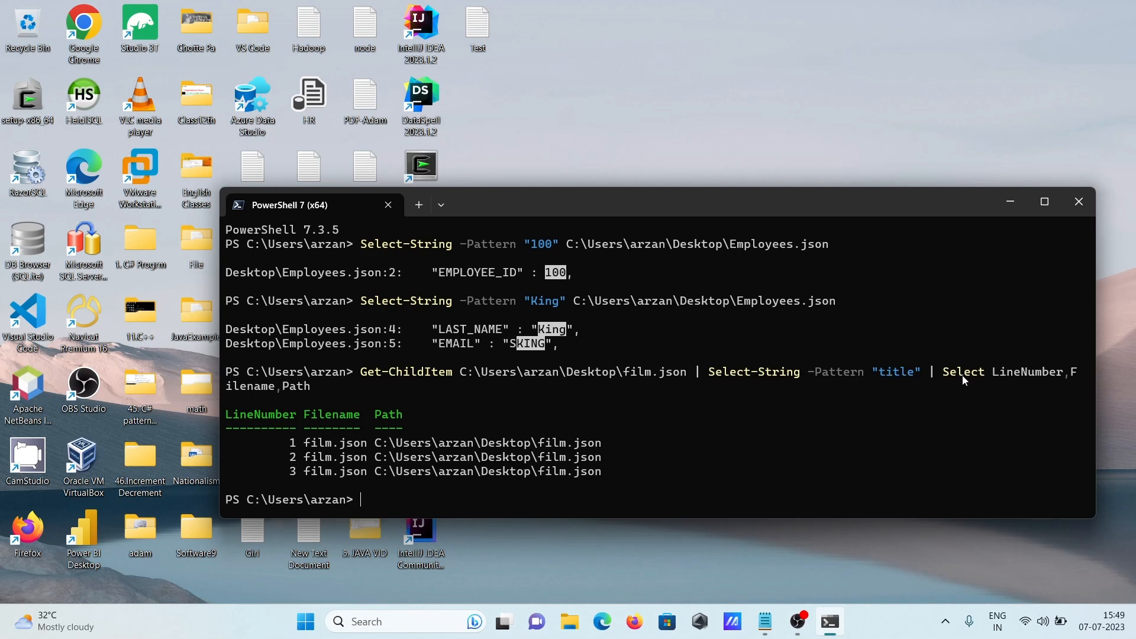
mouse_move(547, 447)
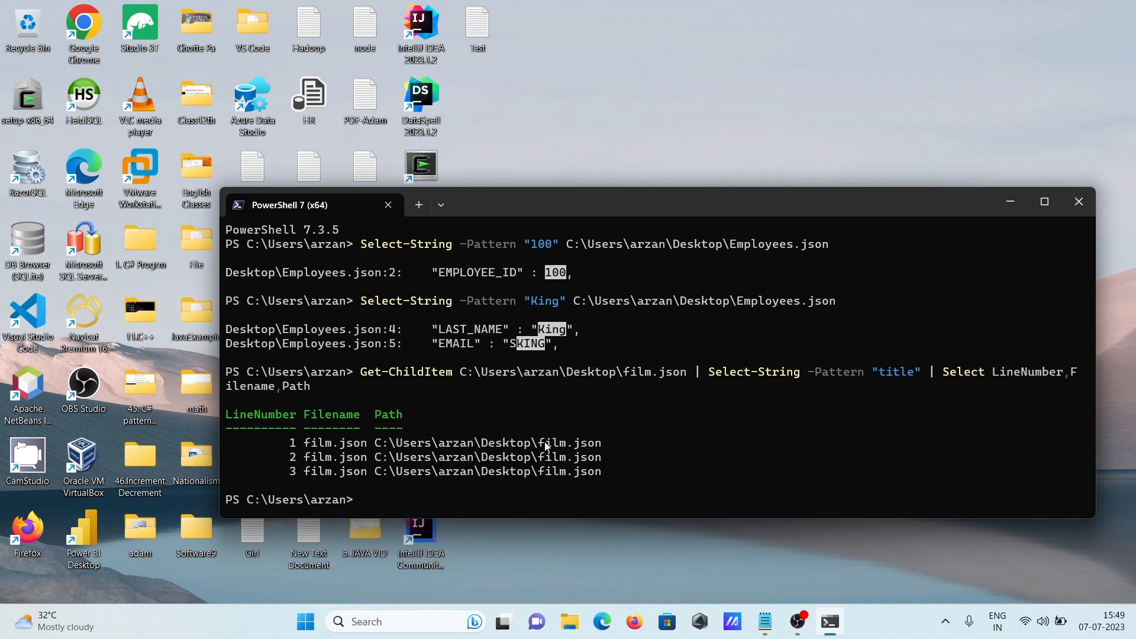
mouse_move(323, 402)
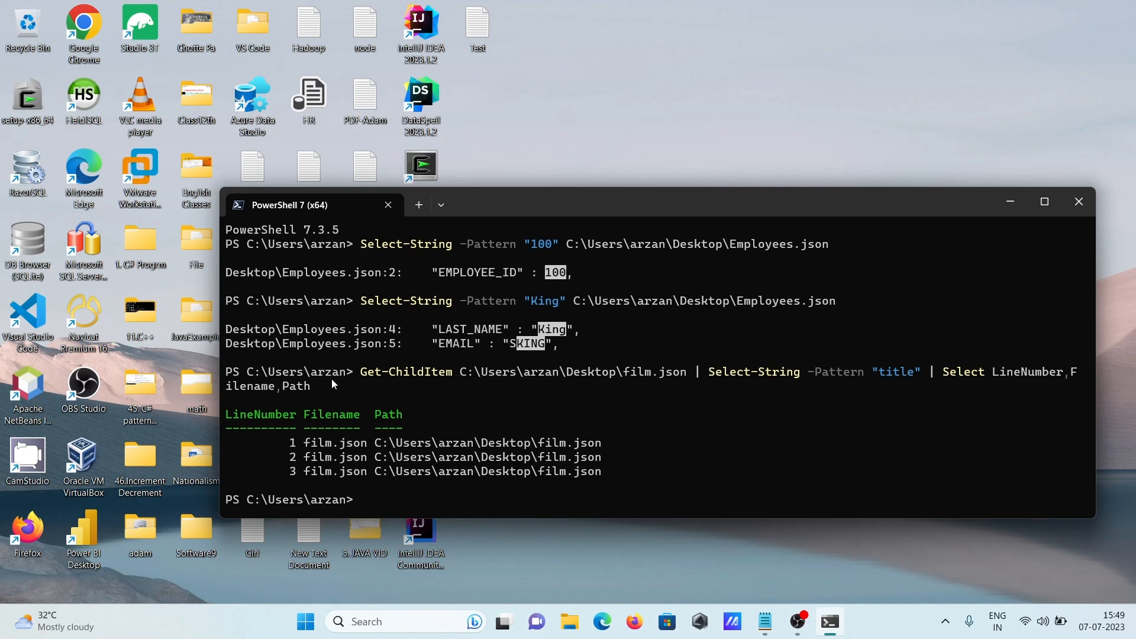
mouse_move(408, 375)
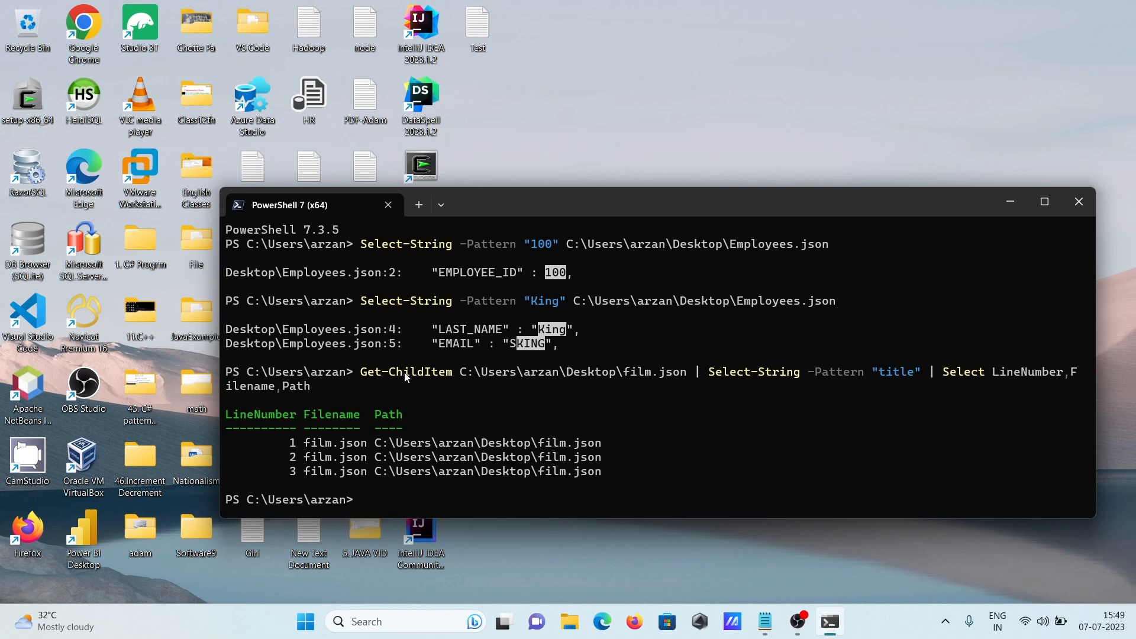
mouse_move(751, 369)
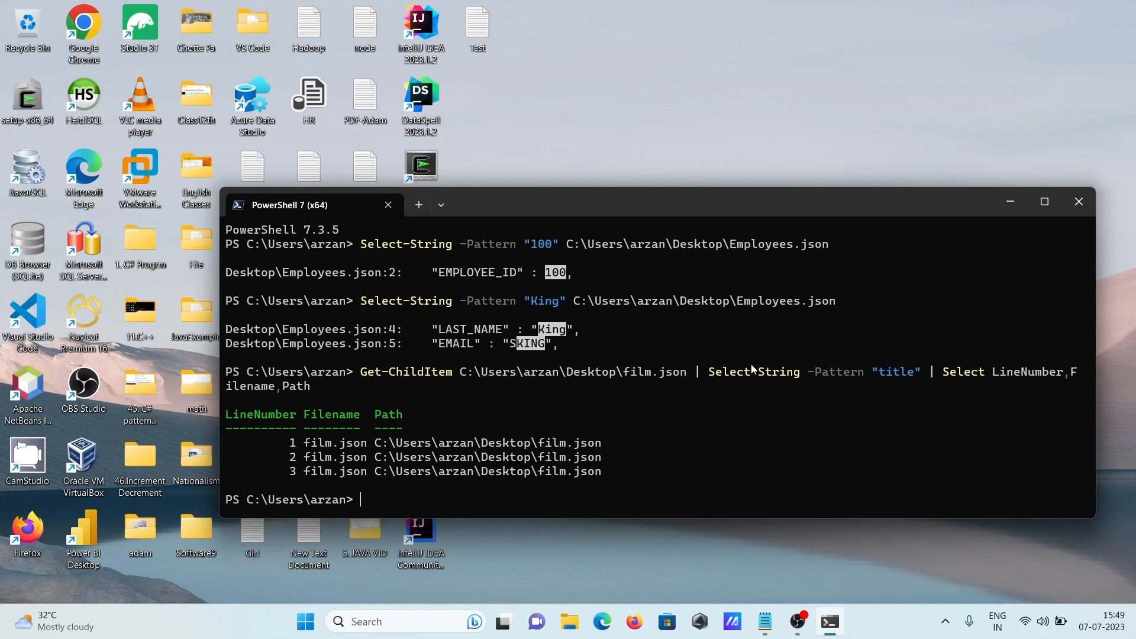
mouse_move(887, 372)
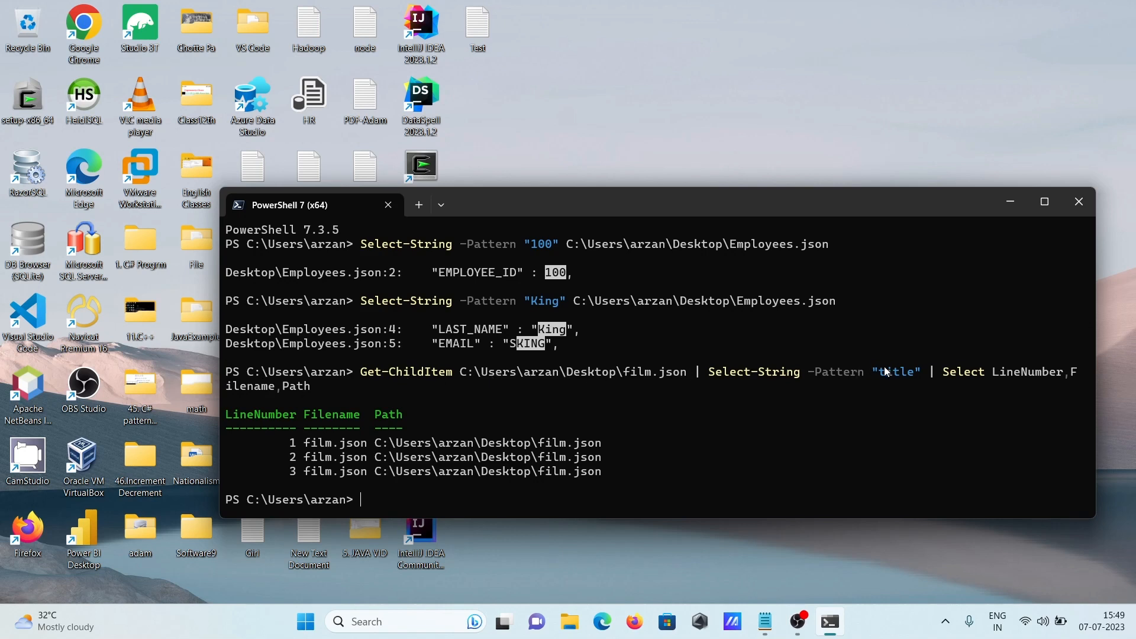
mouse_move(710, 403)
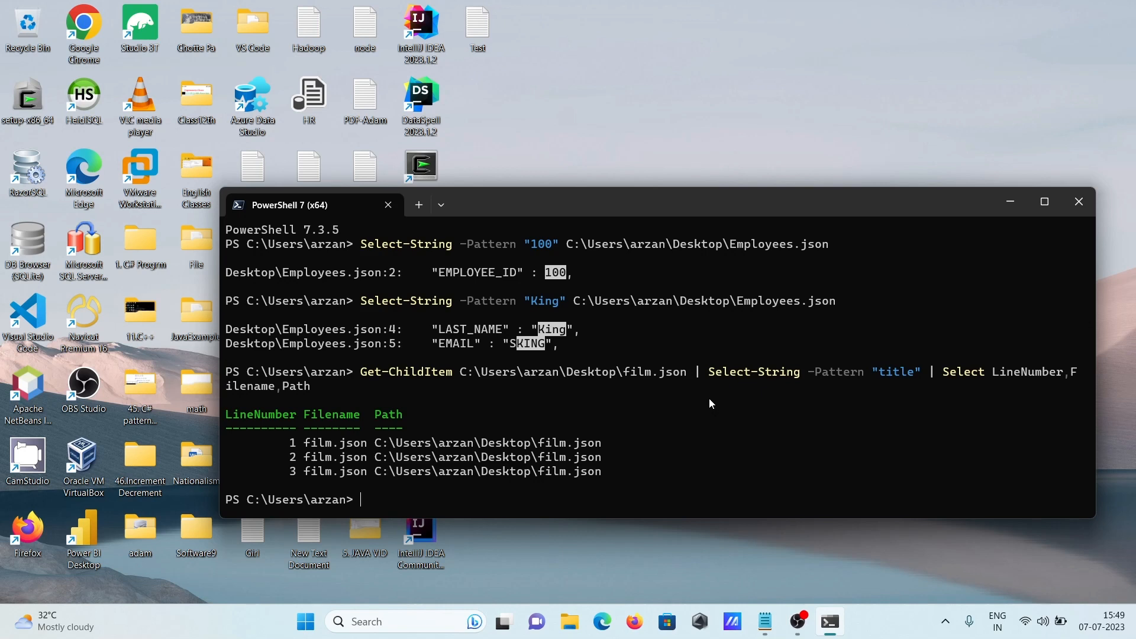
mouse_move(675, 436)
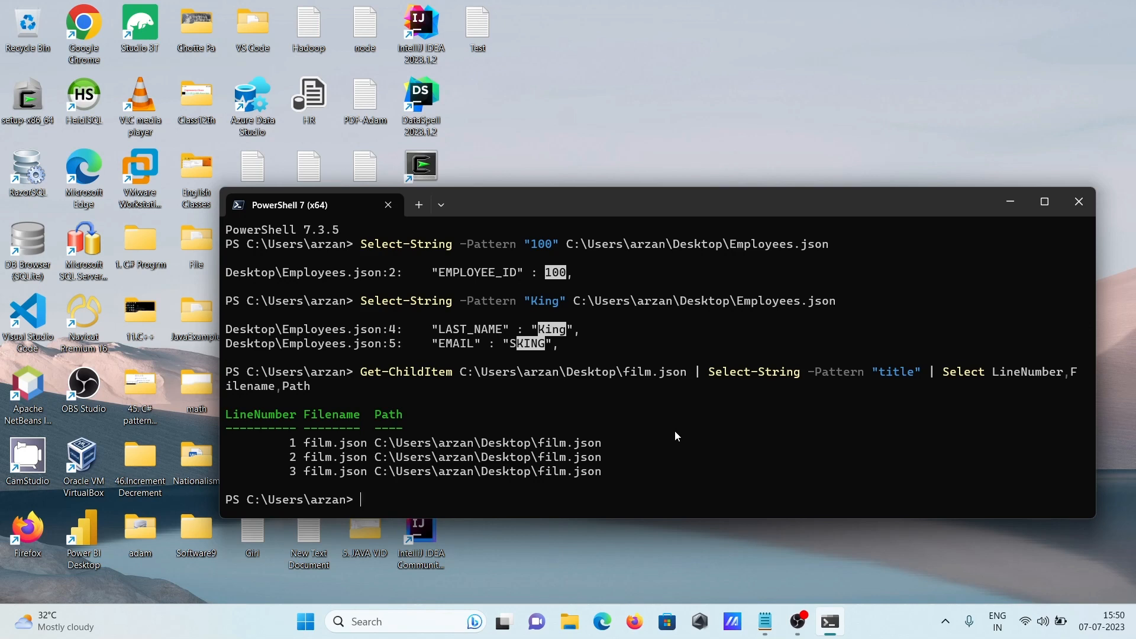
key(Up)
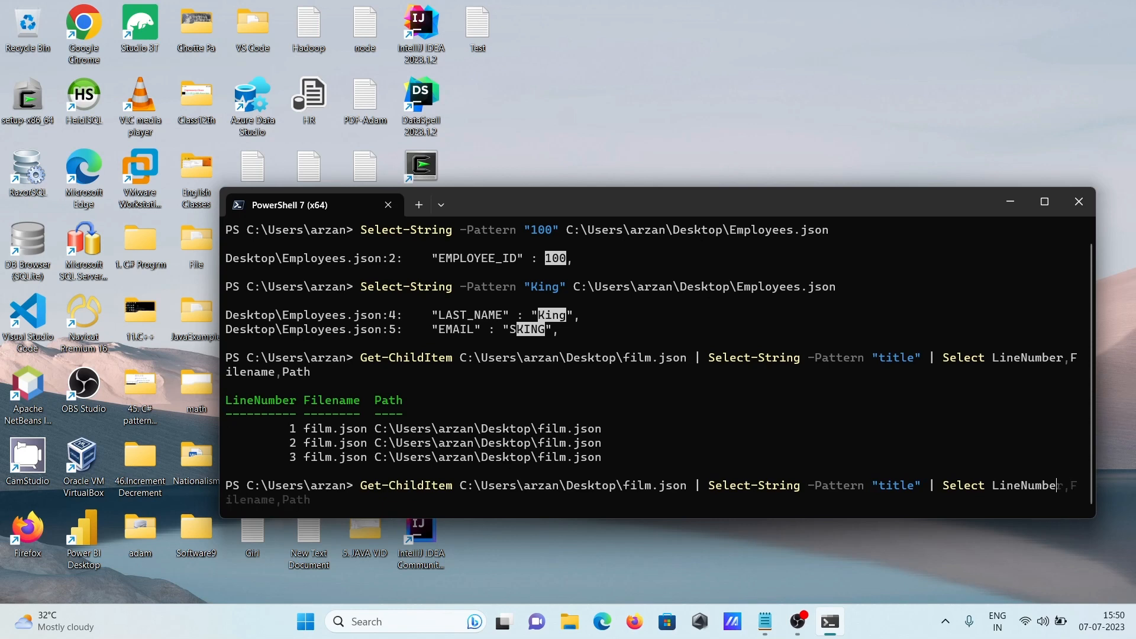
Edit the command to Get-ChildItem Desktop\ -Recurse | Select-String -Pattern "Jason".
key(Left)
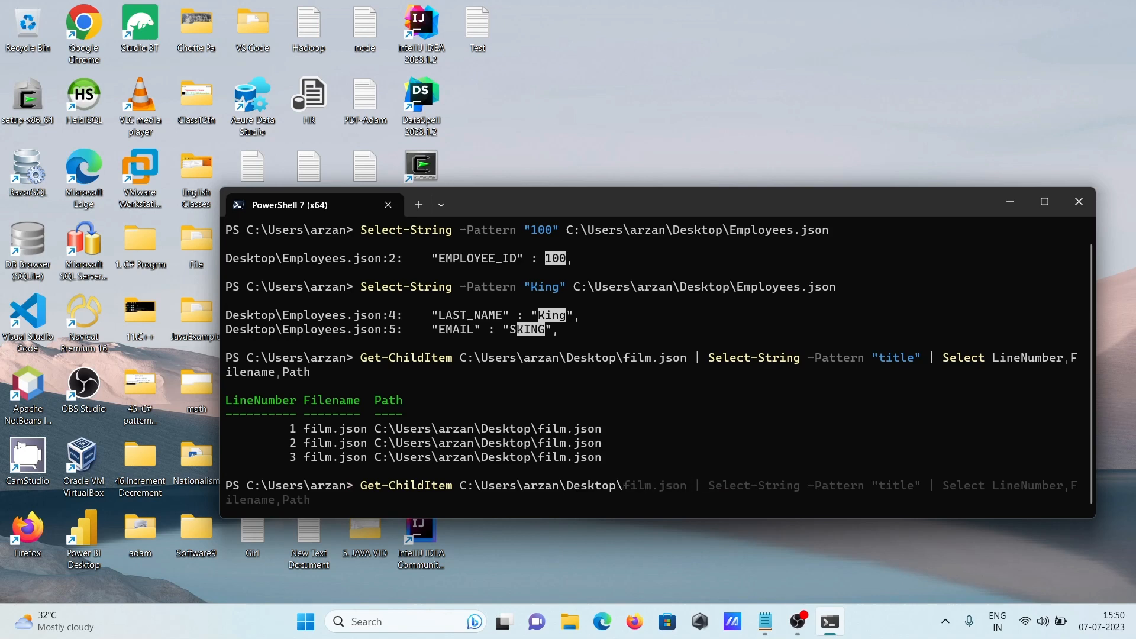
text(-Recurse | Select-String -Pattern "Jason")
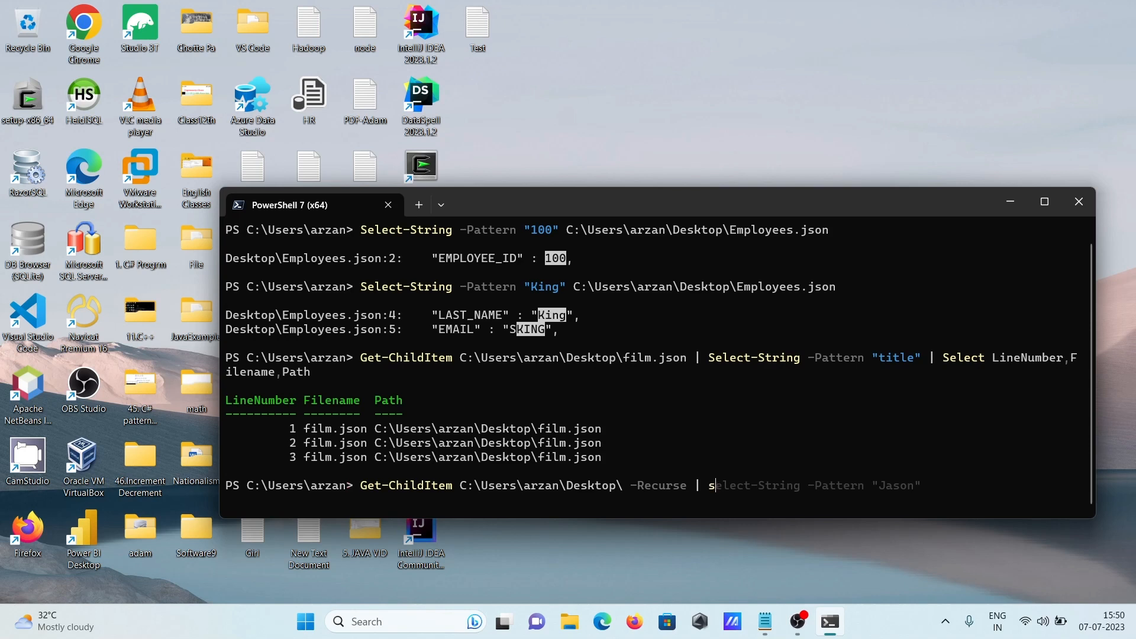
text(elect)
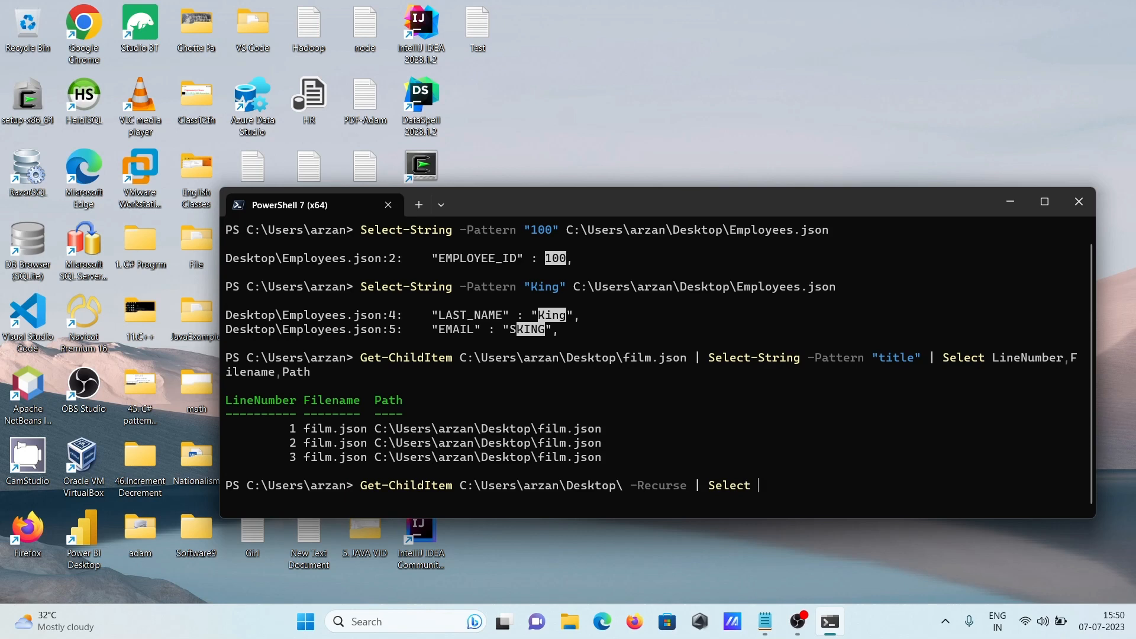
text(-String -Pattern "Jason")
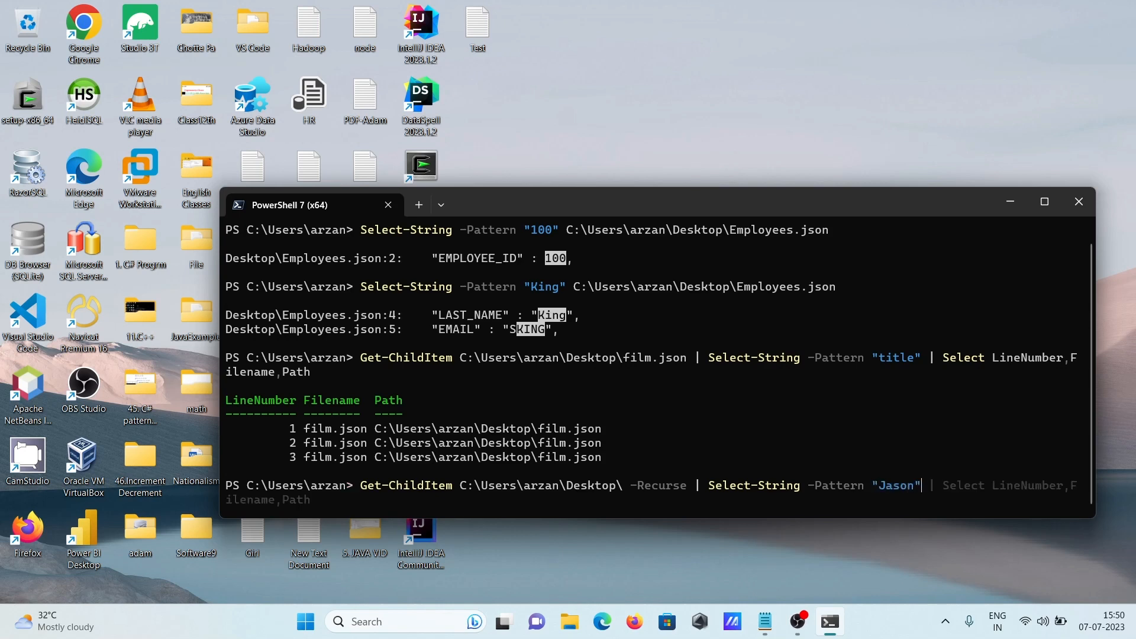
Run the recursive Jason search and maximize the terminal to show all matches.
key(Return)
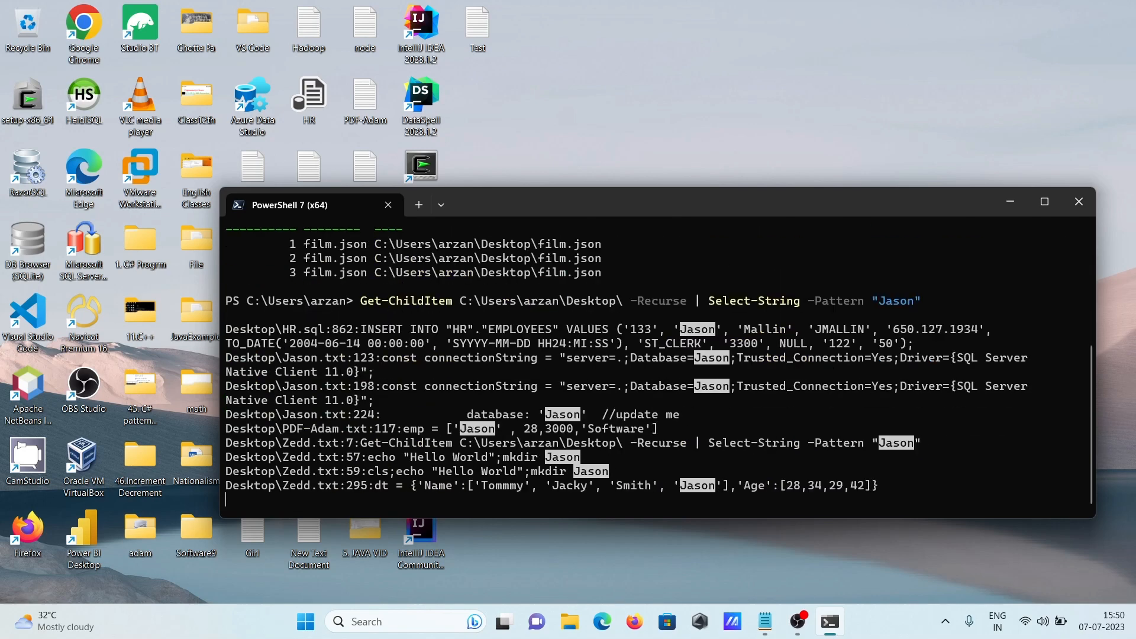
scroll(down, 3)
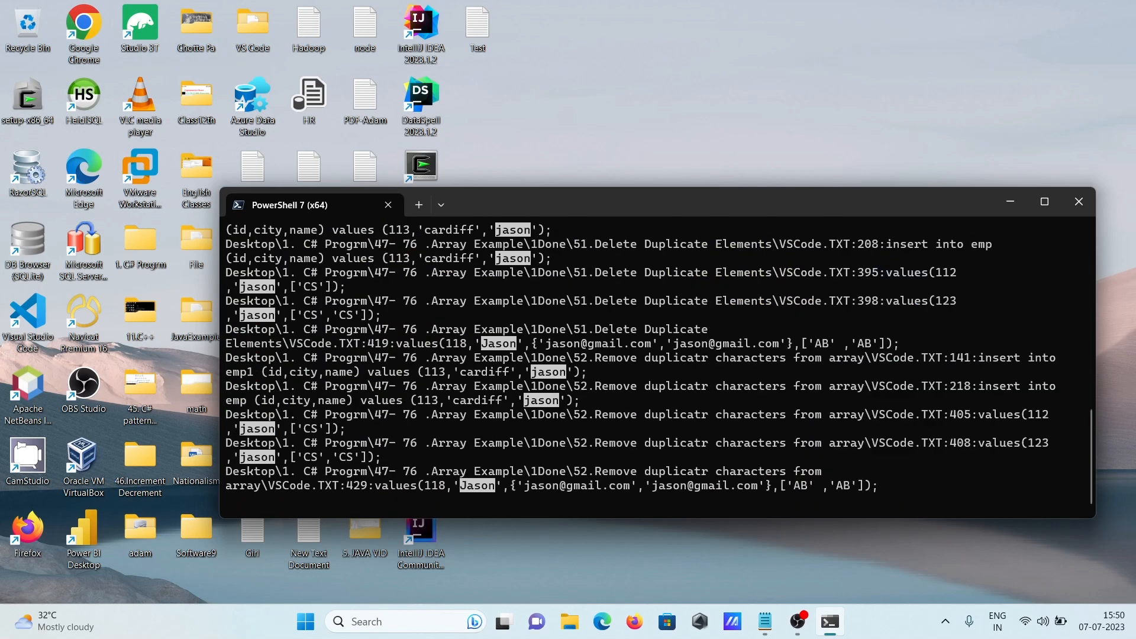
mouse_move(1044, 201)
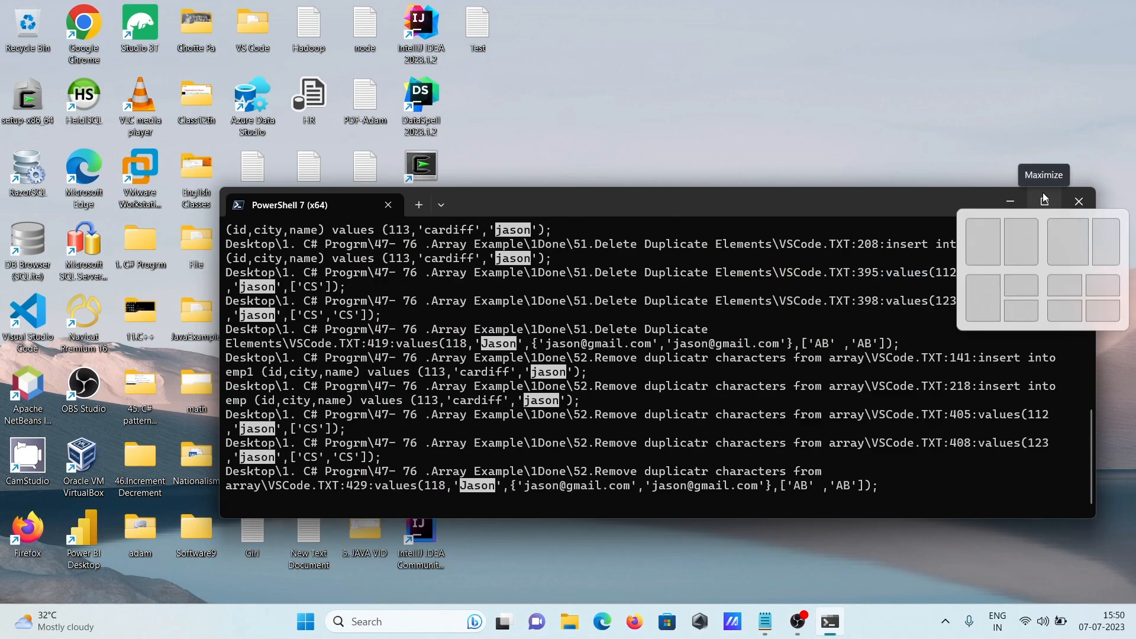
click(1044, 201)
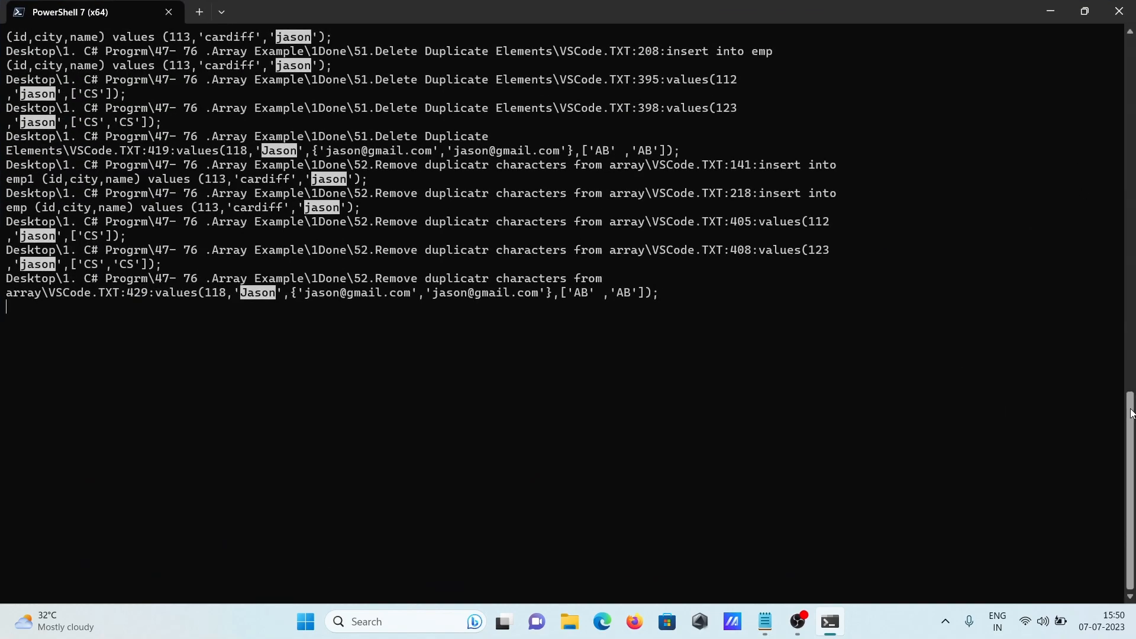
scroll(up, 3)
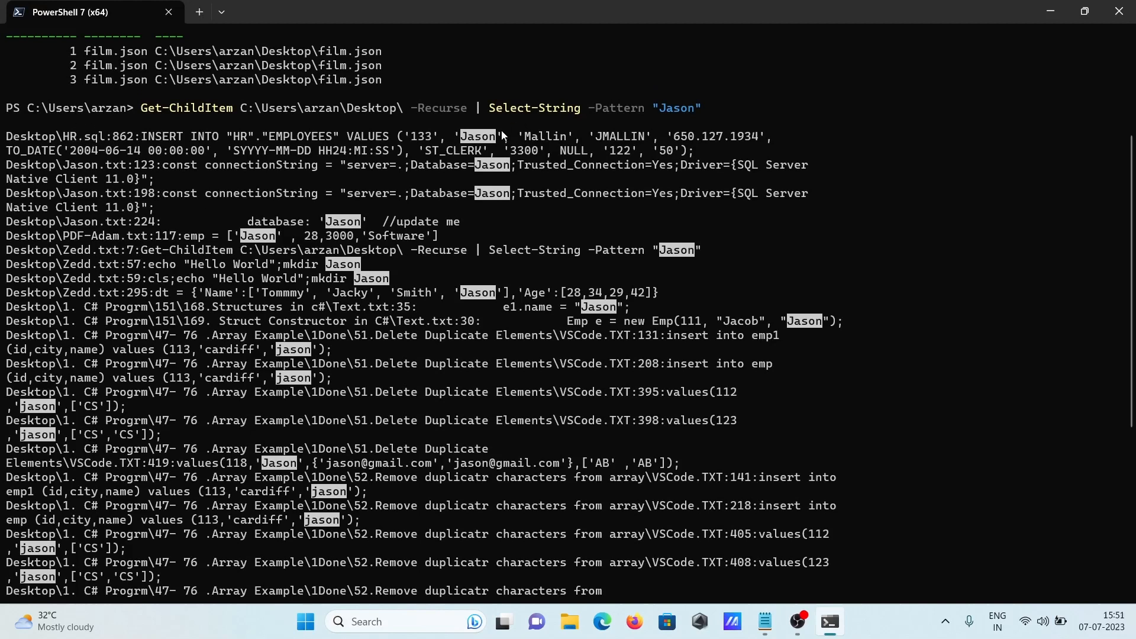
mouse_move(479, 165)
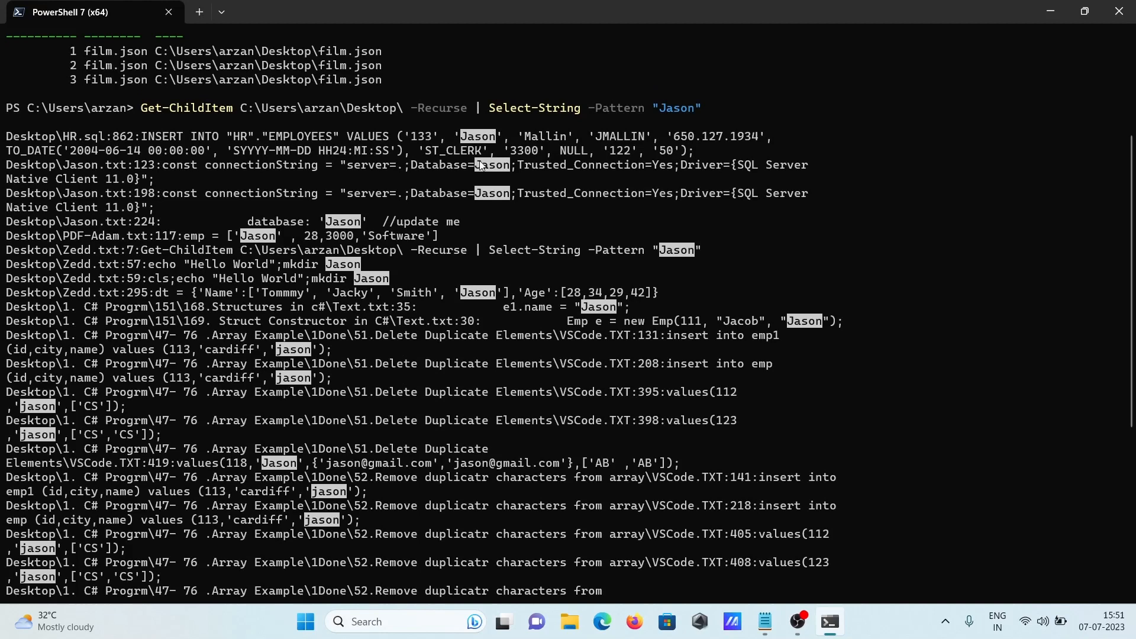
mouse_move(152, 167)
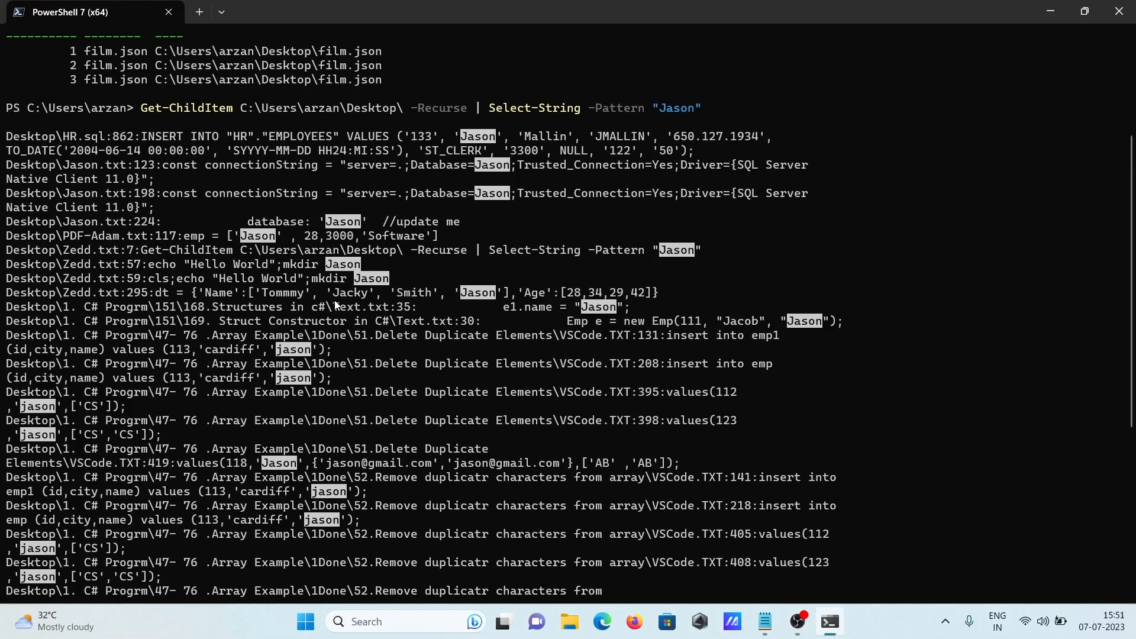
mouse_move(549, 225)
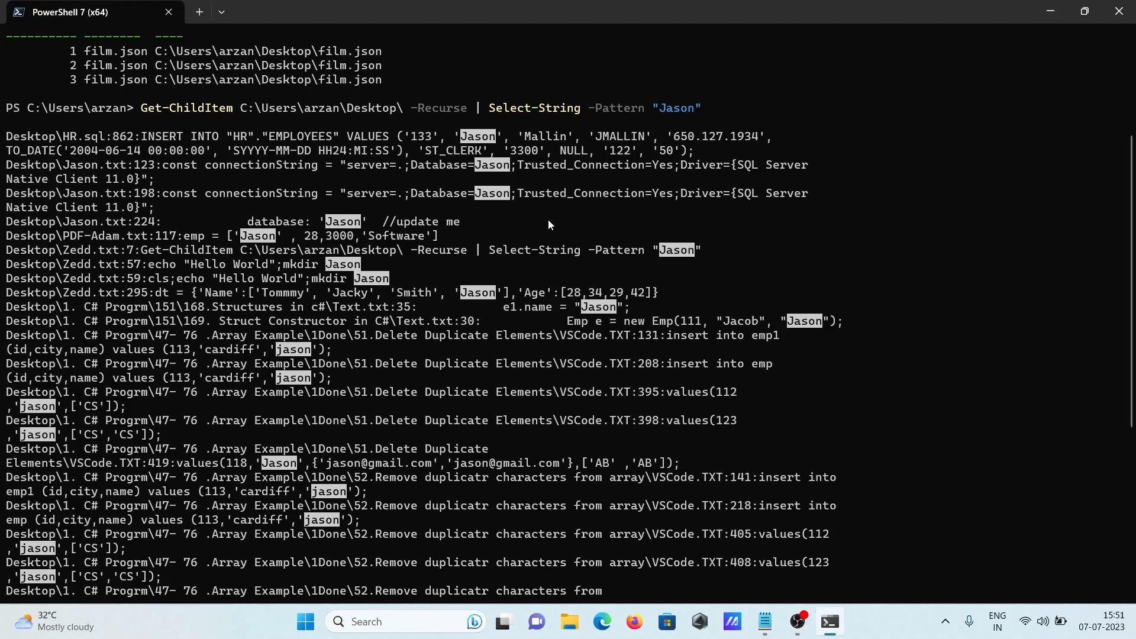
mouse_move(469, 152)
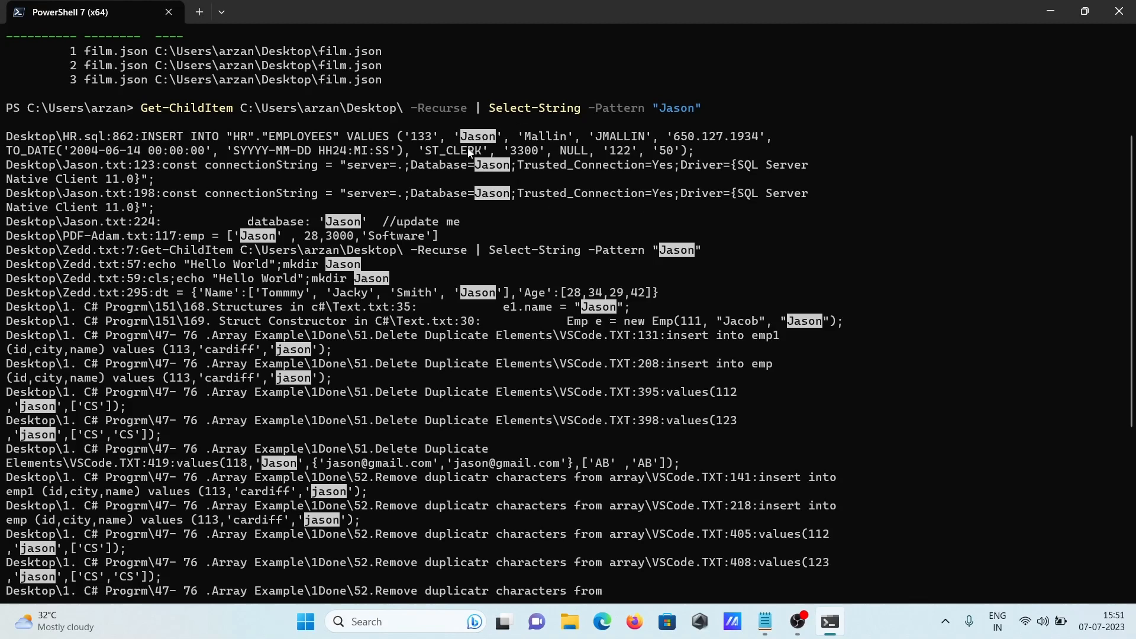
mouse_move(444, 336)
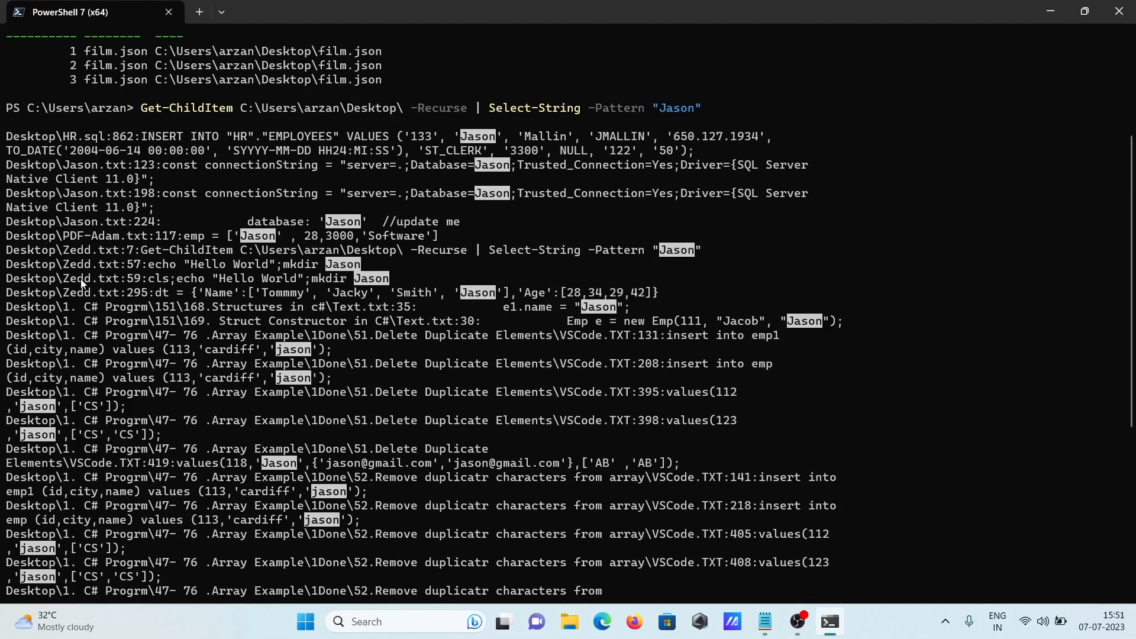
mouse_move(372, 274)
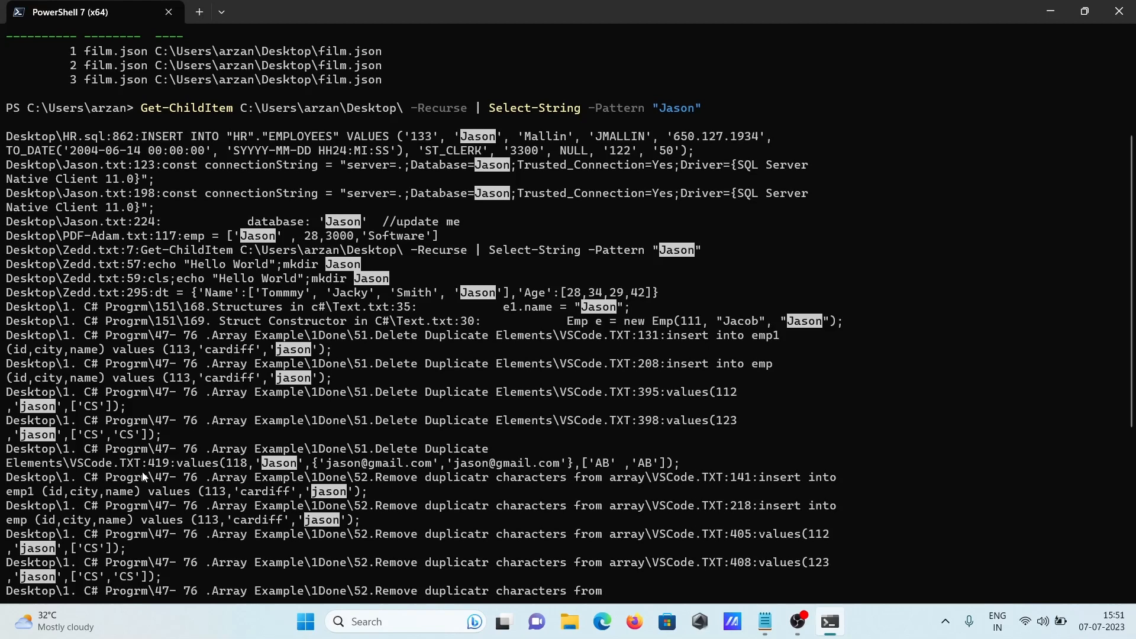
mouse_move(303, 461)
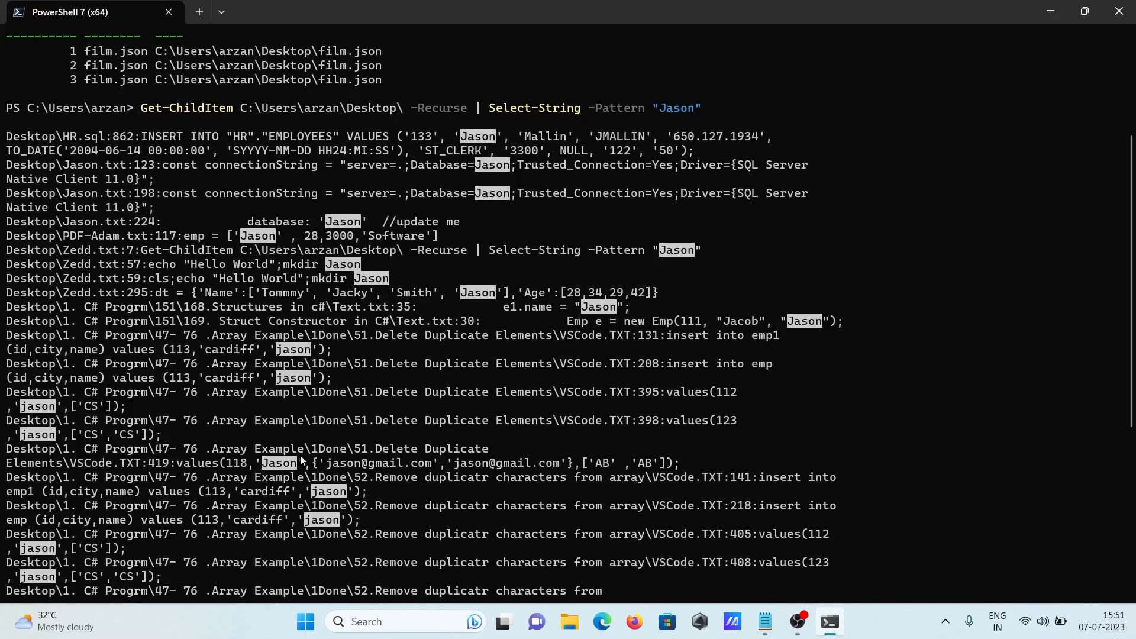
mouse_move(345, 460)
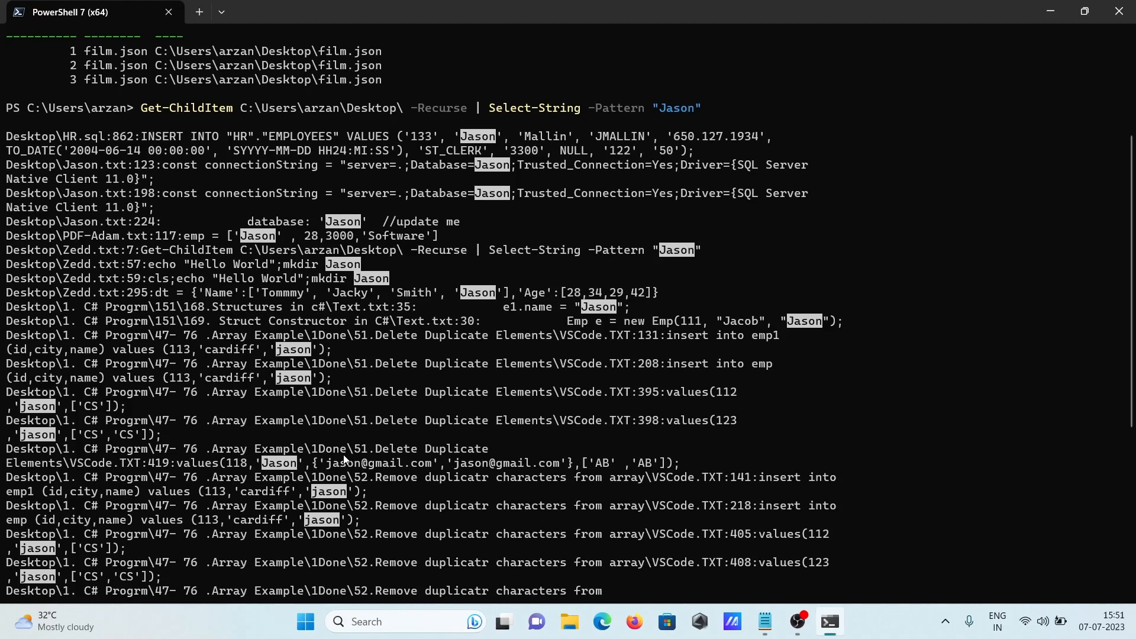
mouse_move(296, 277)
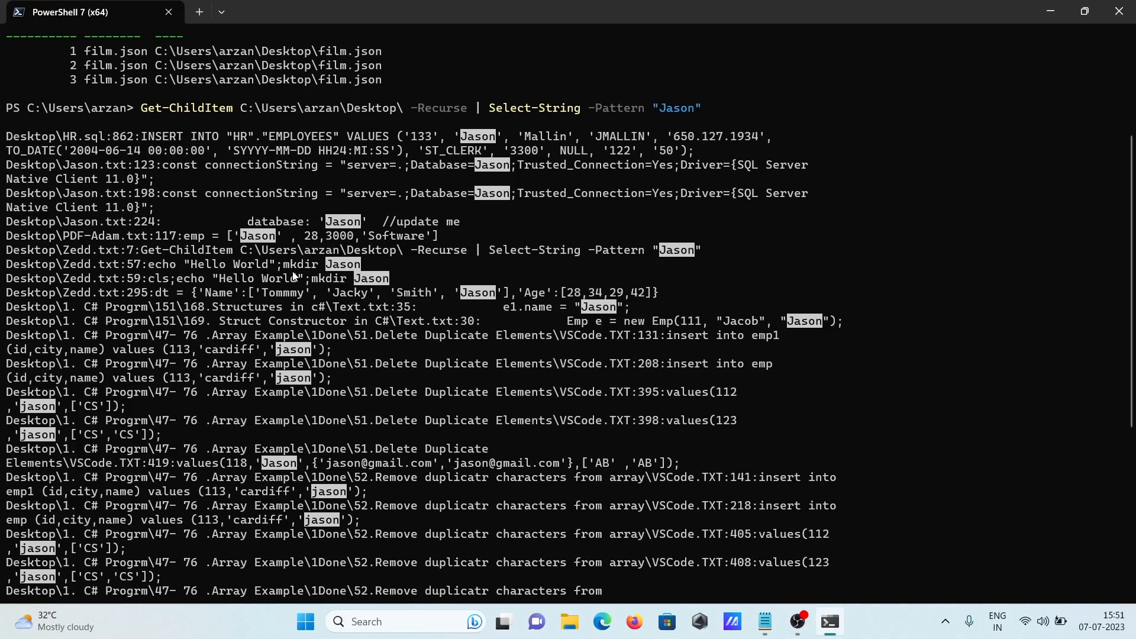
mouse_move(176, 428)
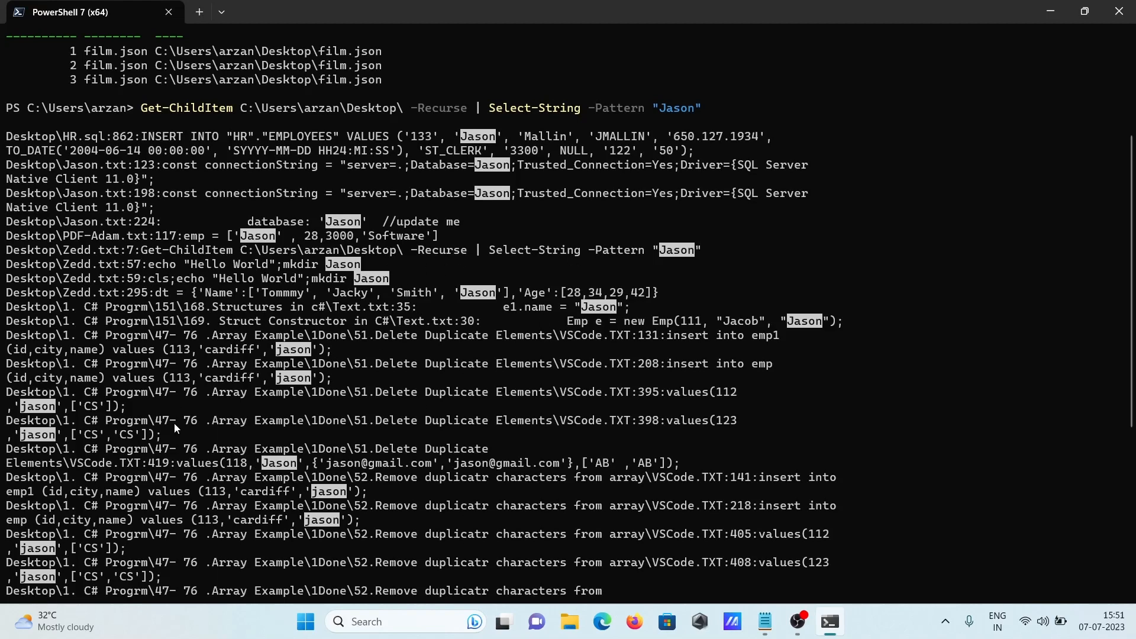
mouse_move(431, 182)
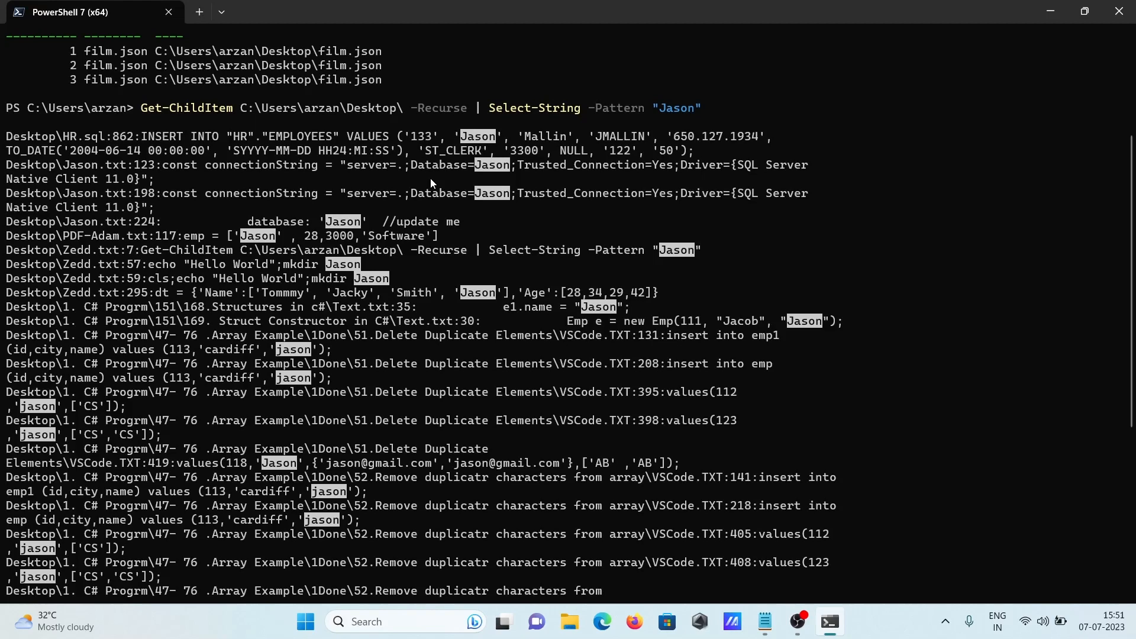
mouse_move(531, 136)
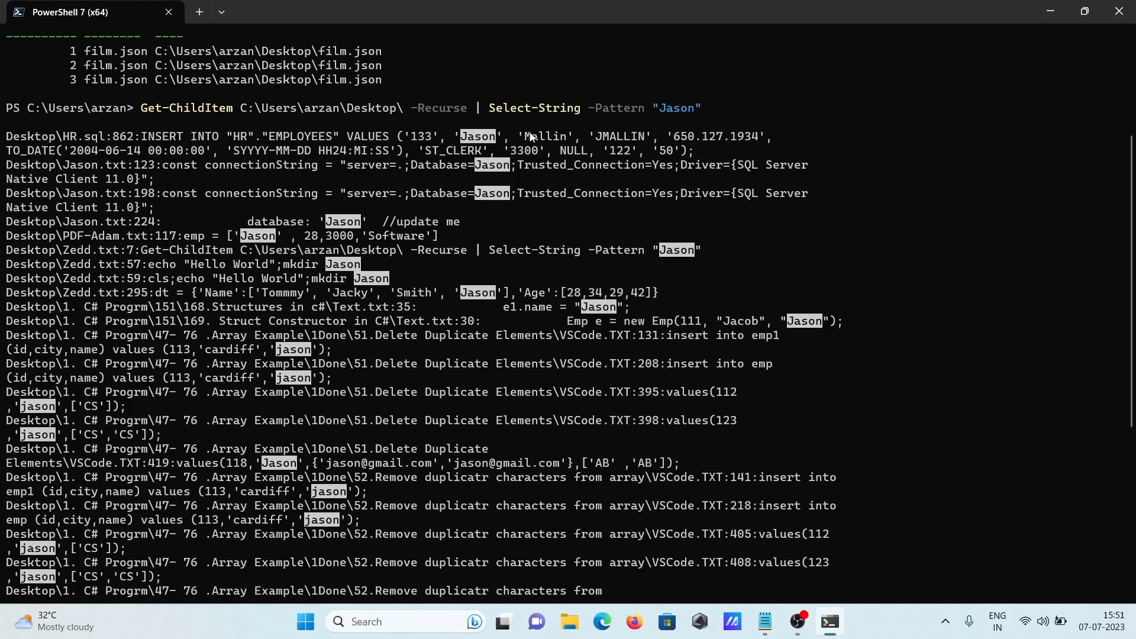
mouse_move(366, 107)
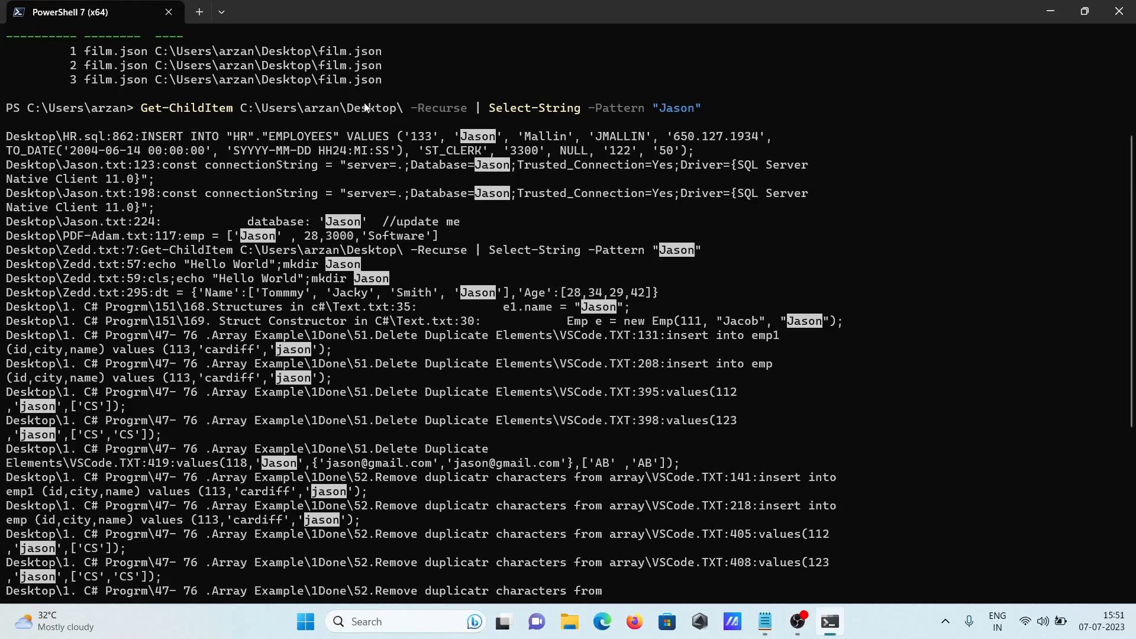
mouse_move(504, 93)
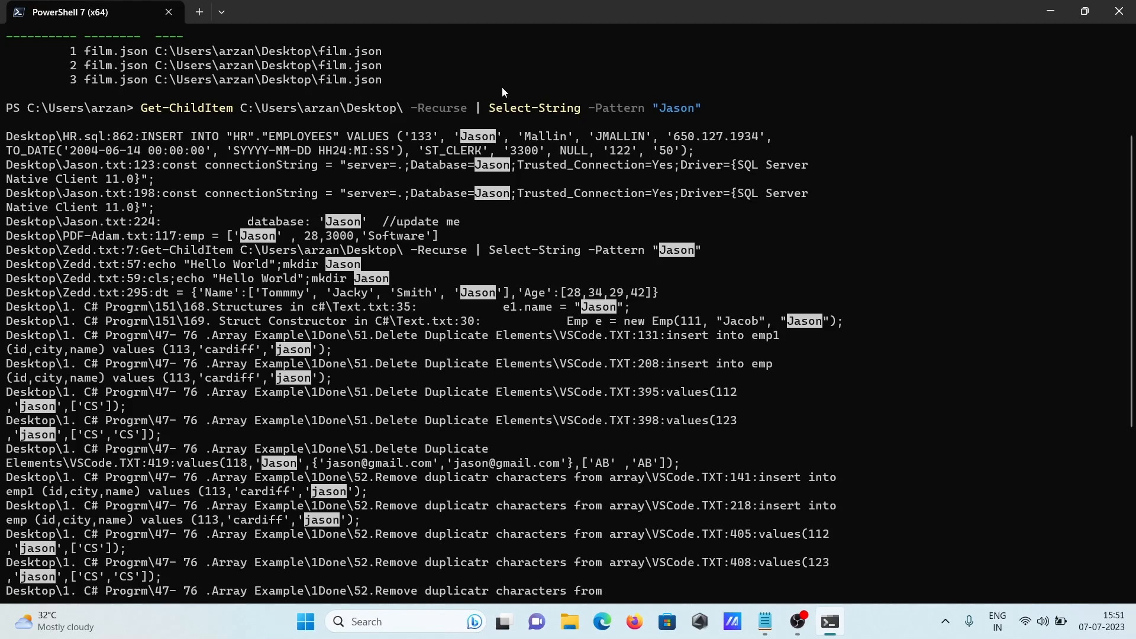
mouse_move(797, 469)
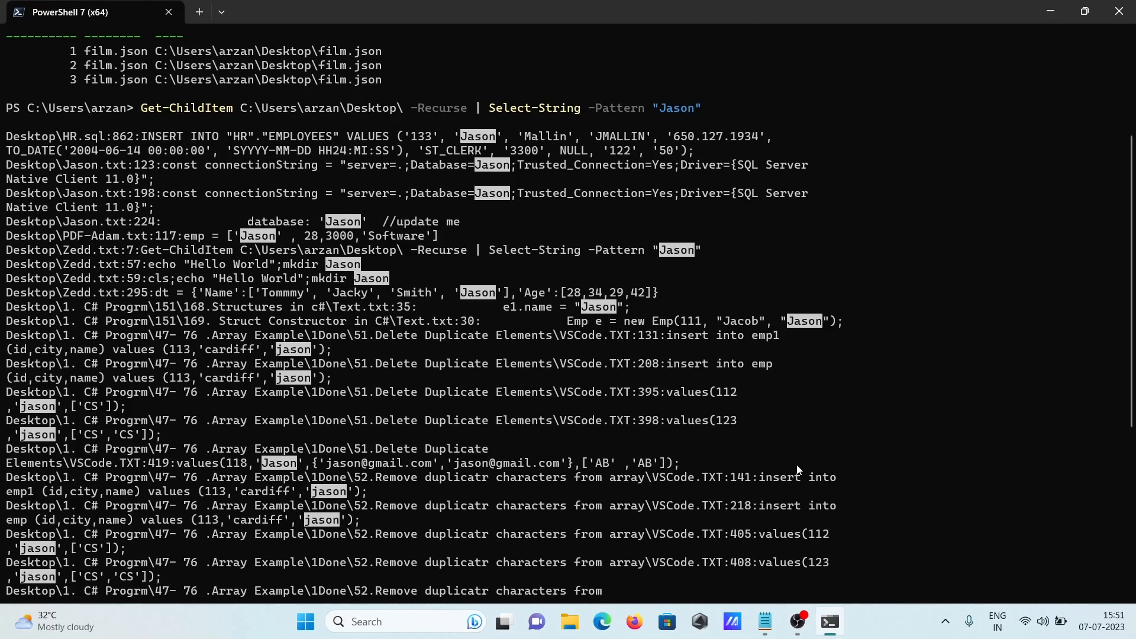
Bring the Zedd notes Notepad window to the front from the taskbar.
click(765, 621)
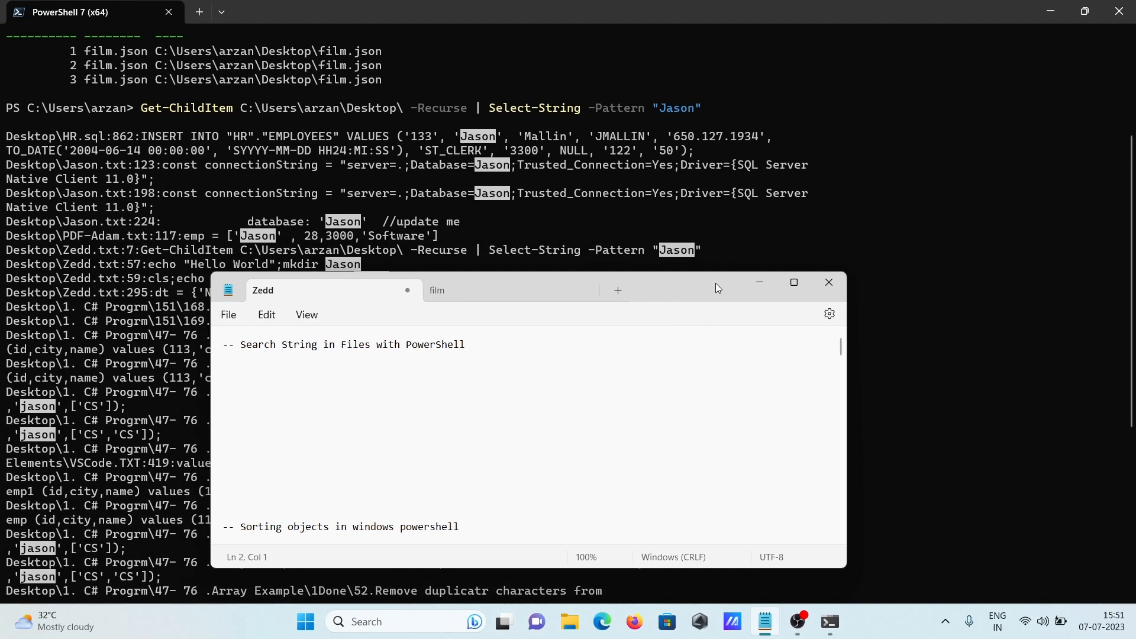
mouse_move(759, 282)
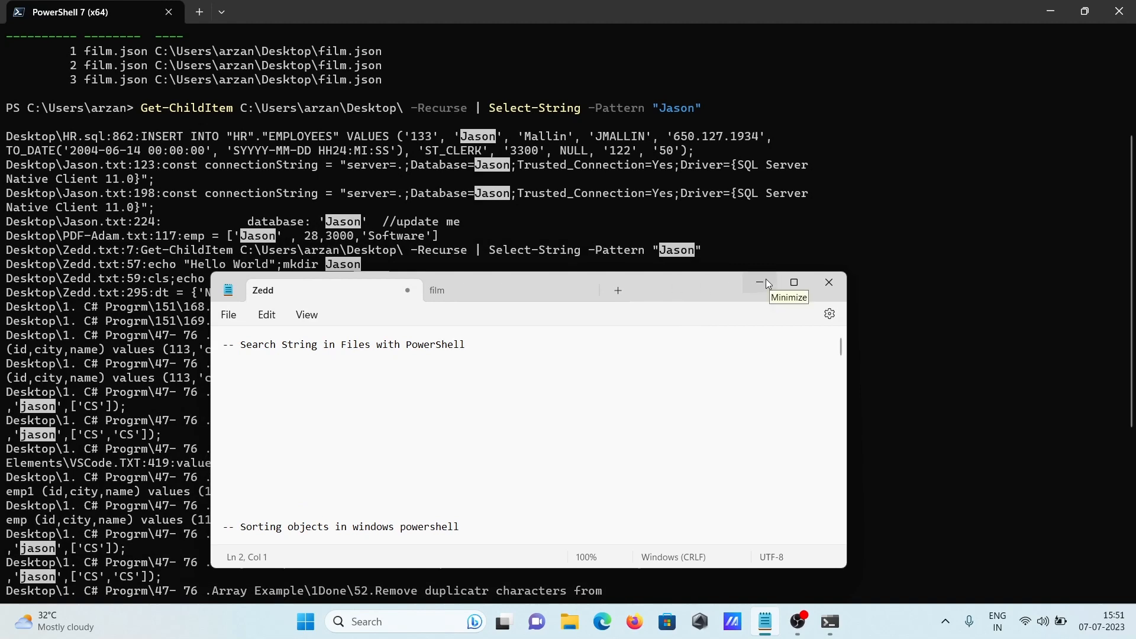